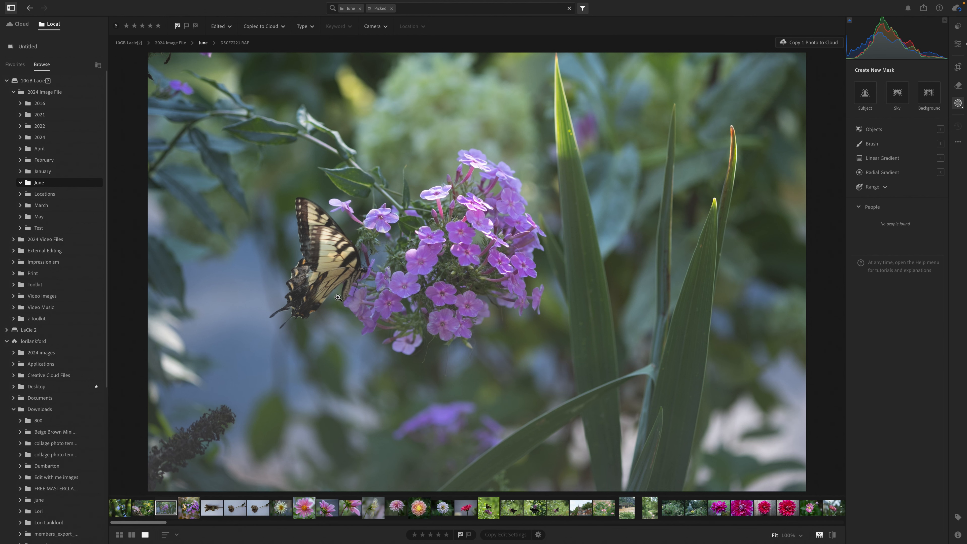
mouse_move(381, 241)
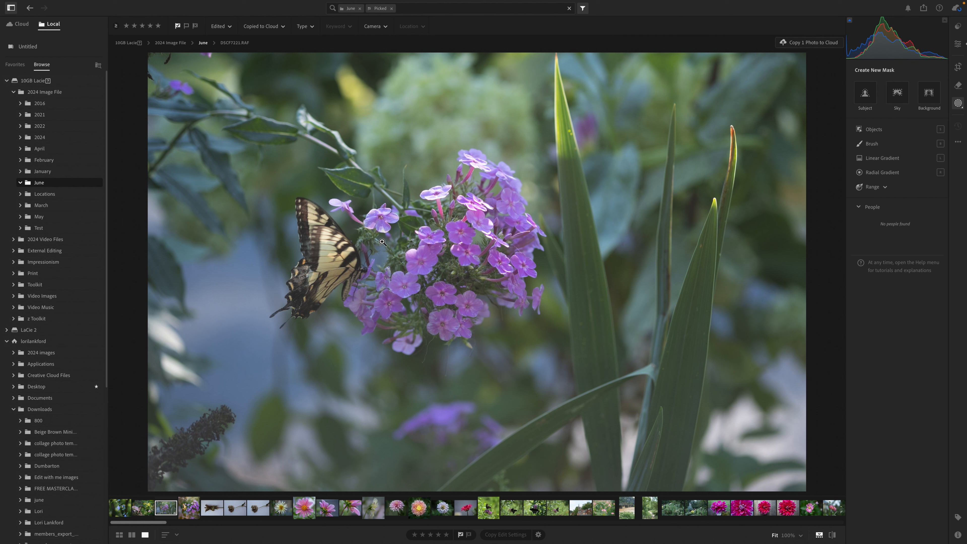
mouse_move(332, 272)
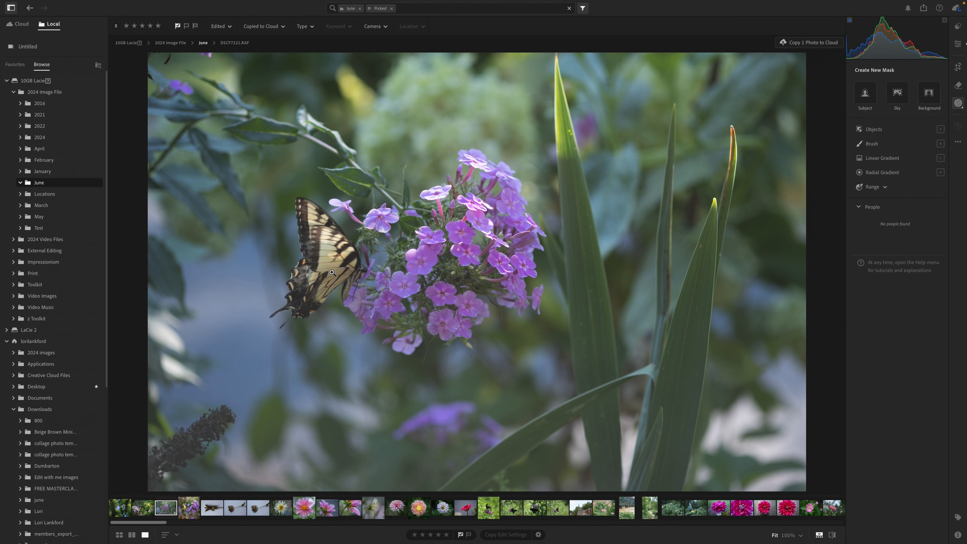
mouse_move(384, 262)
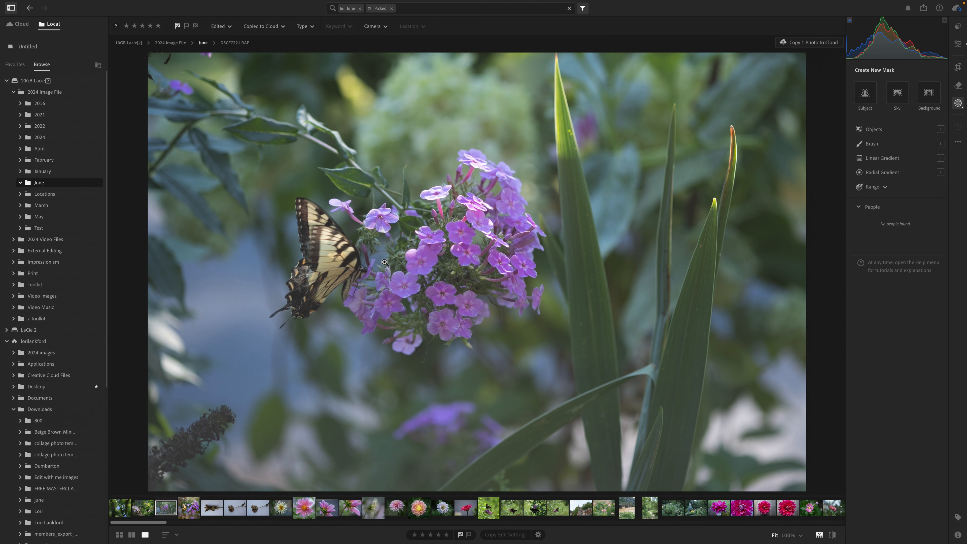
mouse_move(344, 260)
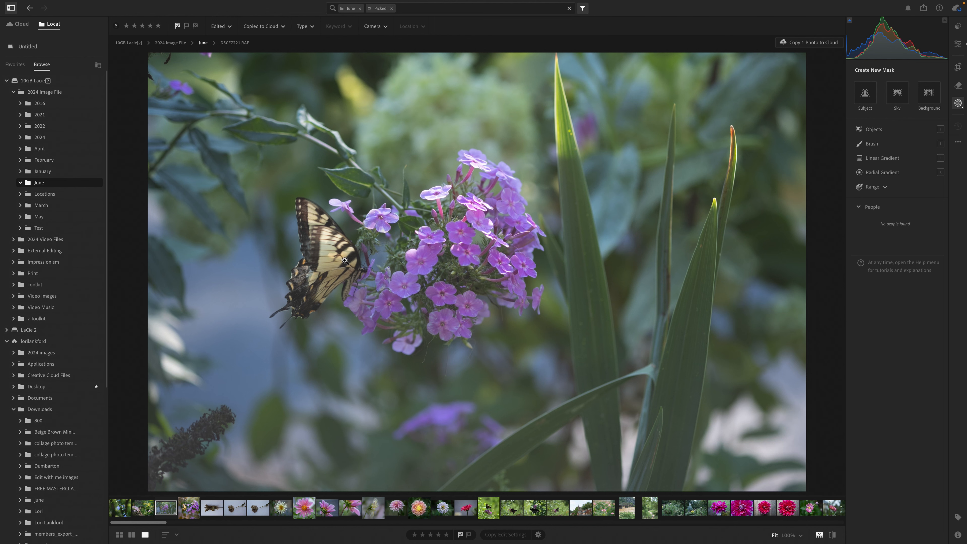
mouse_move(361, 316)
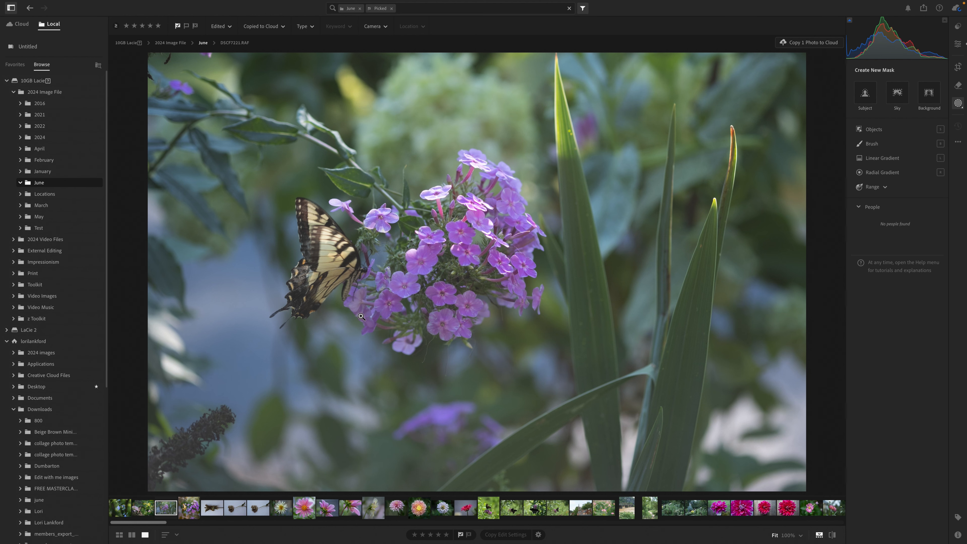
mouse_move(280, 327)
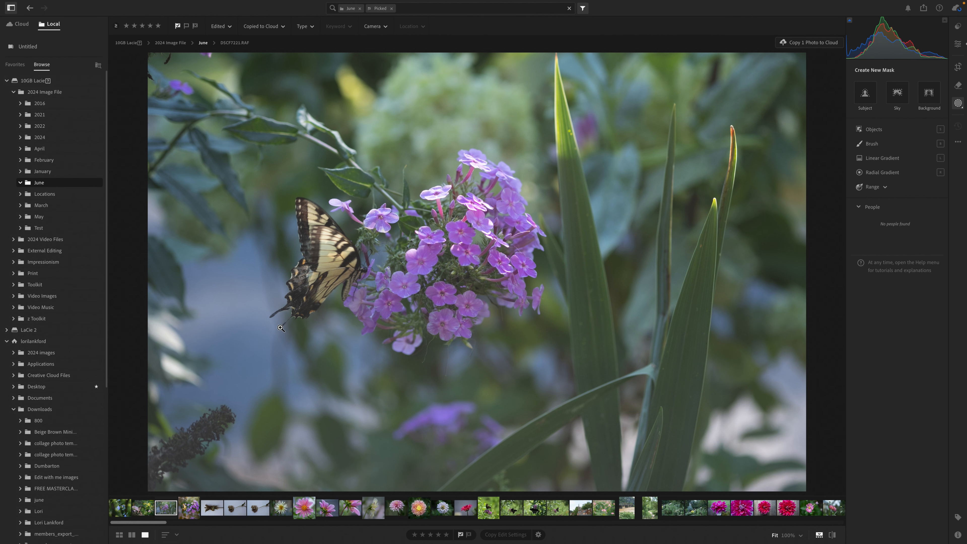
mouse_move(598, 260)
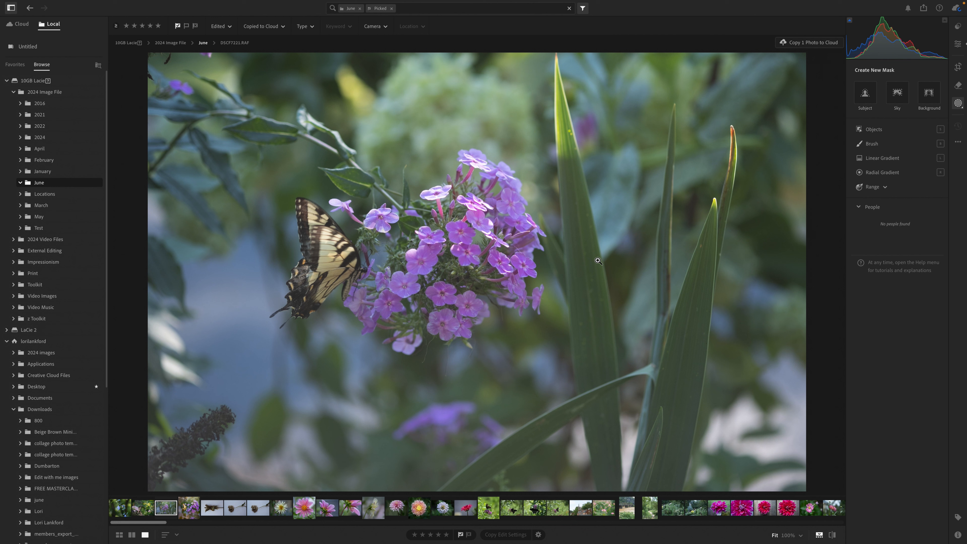
mouse_move(483, 145)
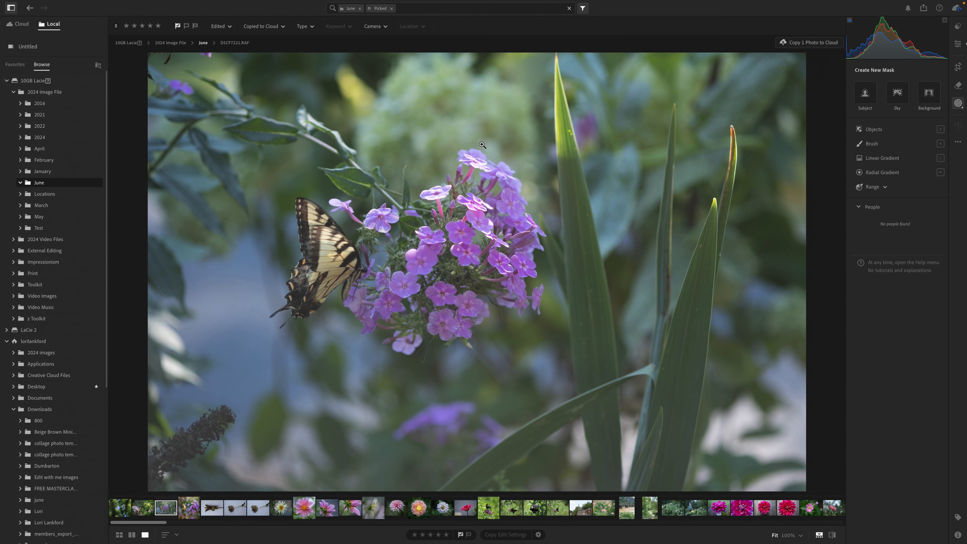
mouse_move(374, 360)
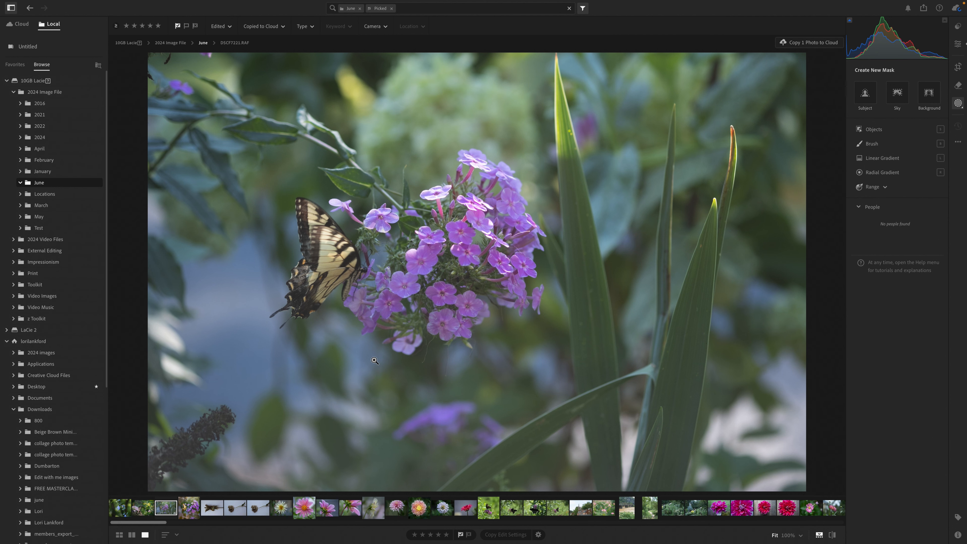
mouse_move(812, 325)
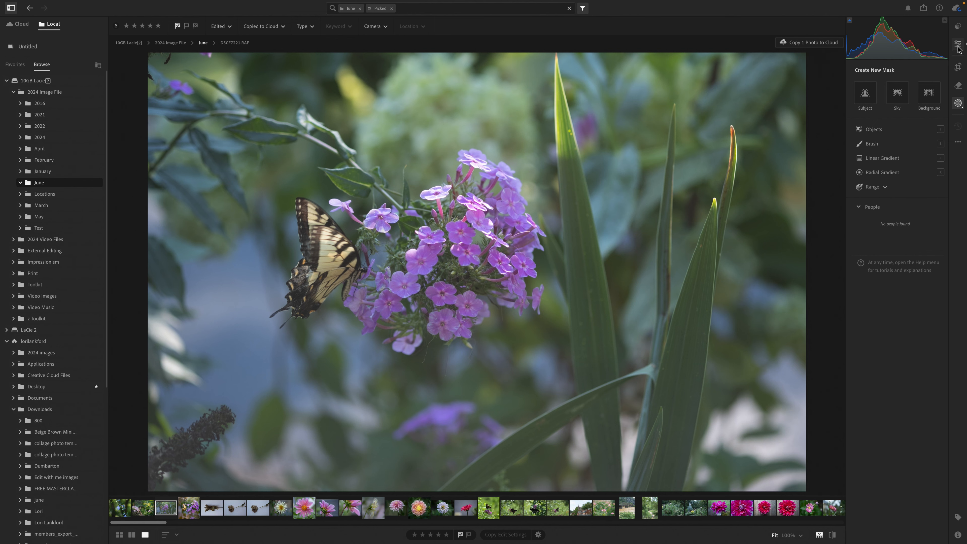
Step: Crop the photo to a 1 x 1 square framing the swallowtail and the phlox cluster
left_click(958, 67)
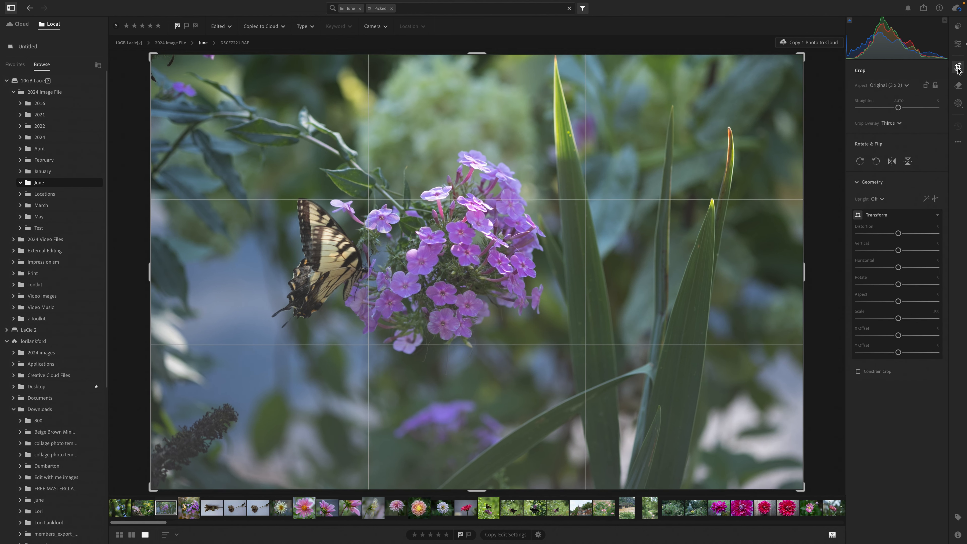
left_click(882, 85)
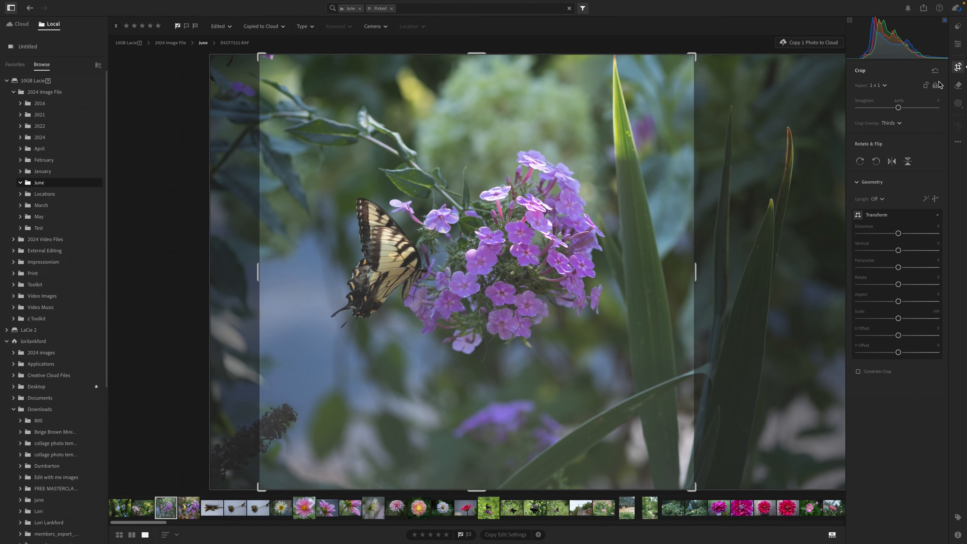
mouse_move(840, 214)
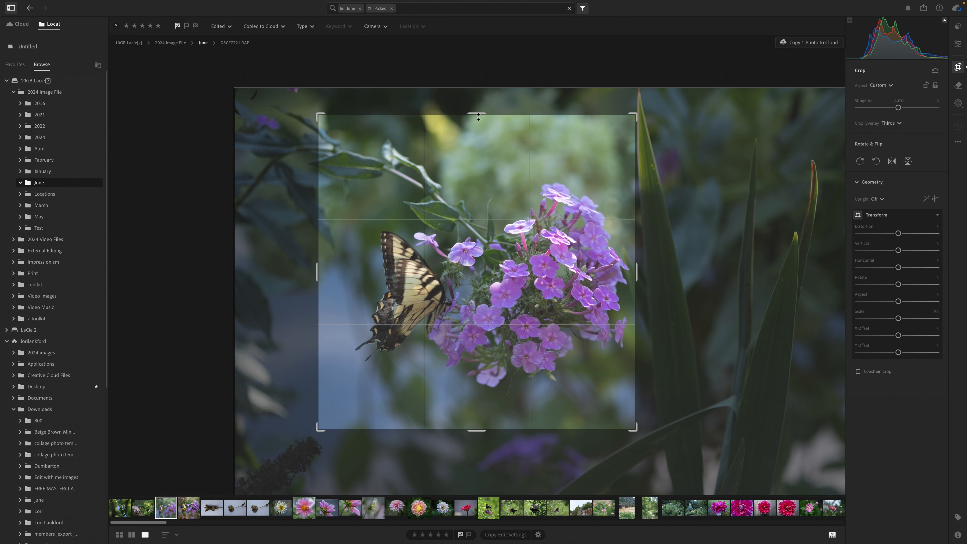
Step: Commit the square crop and pull the Highlights slider down on the butterfly photo
left_click(958, 85)
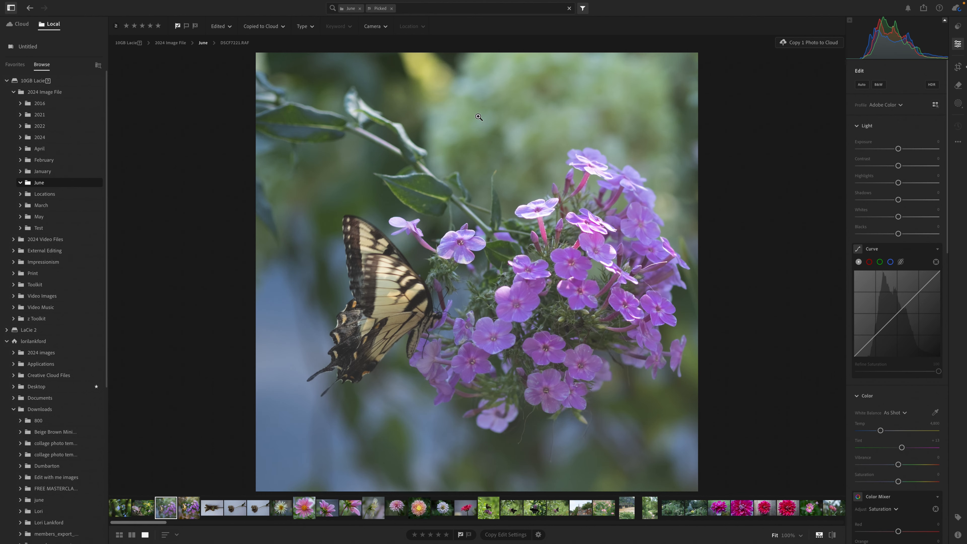
mouse_move(563, 124)
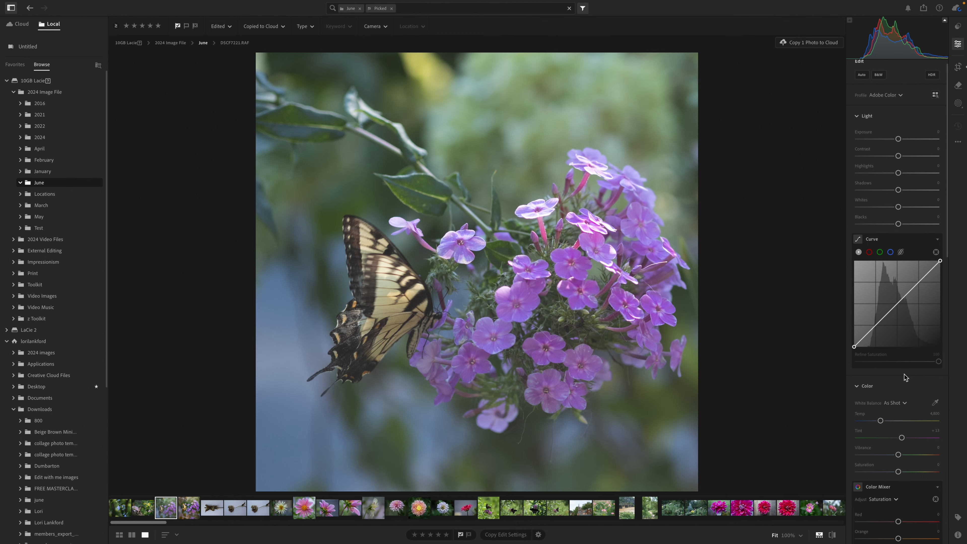
scroll("down", 3)
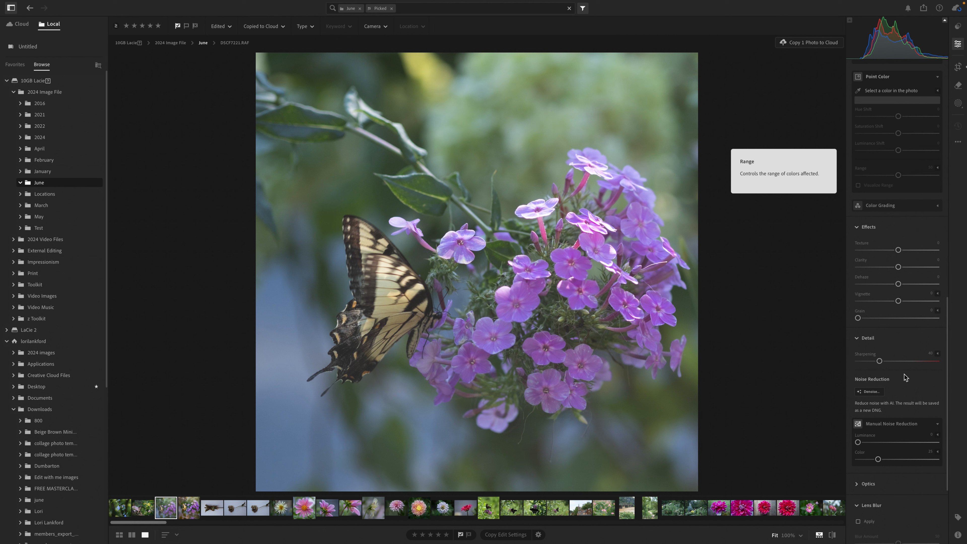
mouse_move(904, 279)
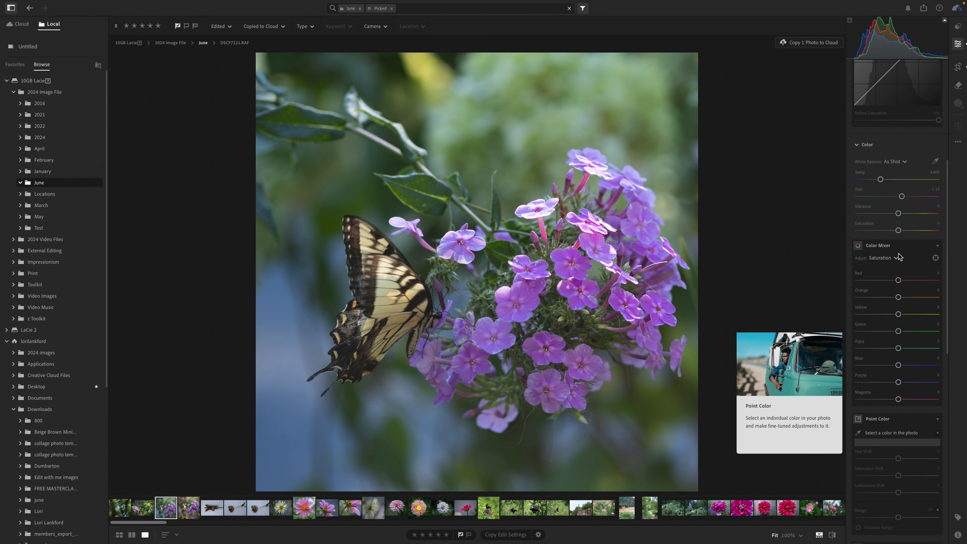
scroll("up", 3)
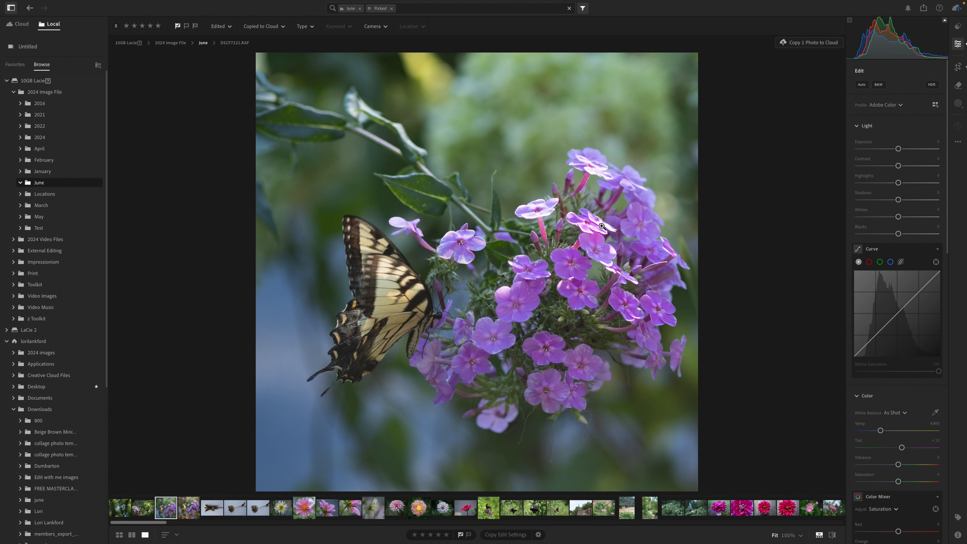
mouse_move(621, 235)
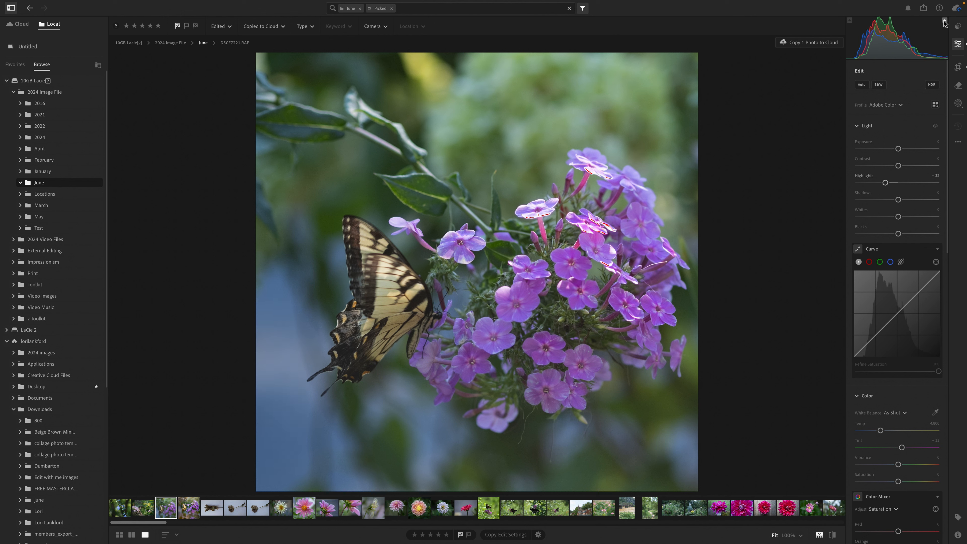
Step: Create a Subject mask, delete it, and start an Objects mask instead
left_click(959, 102)
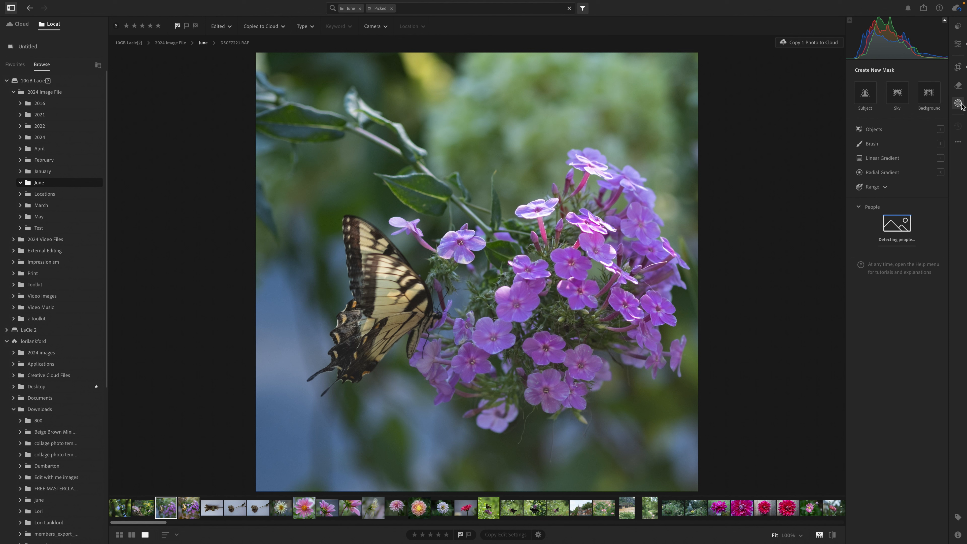
left_click(865, 93)
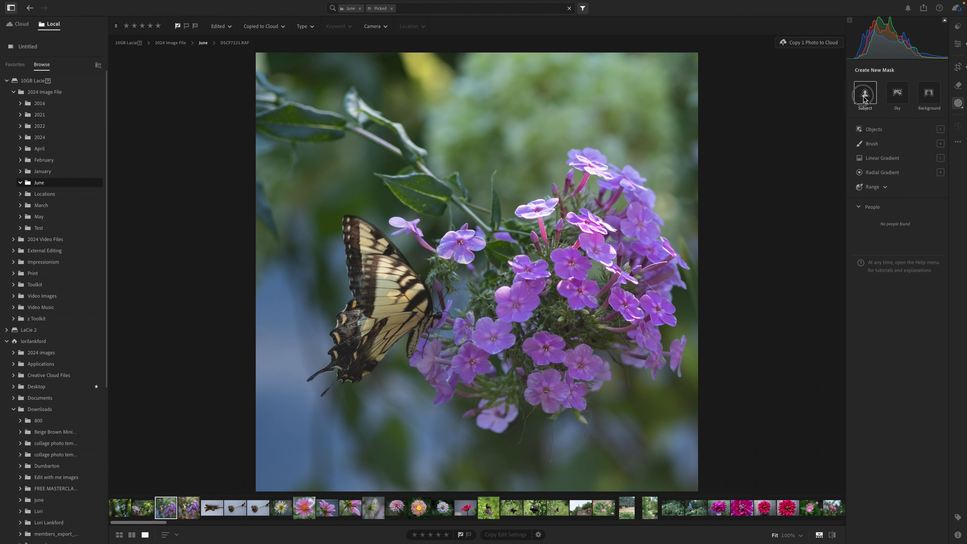
left_click(865, 93)
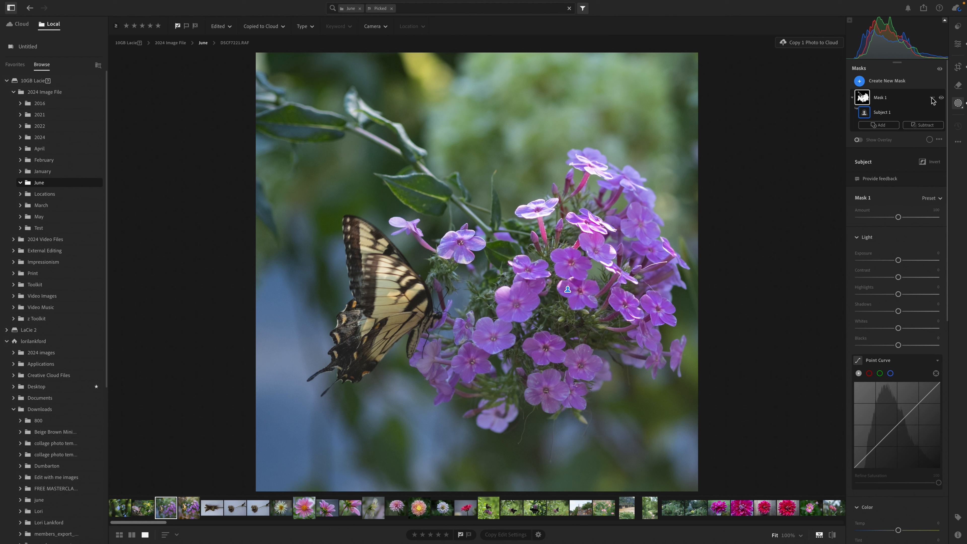
left_click(940, 98)
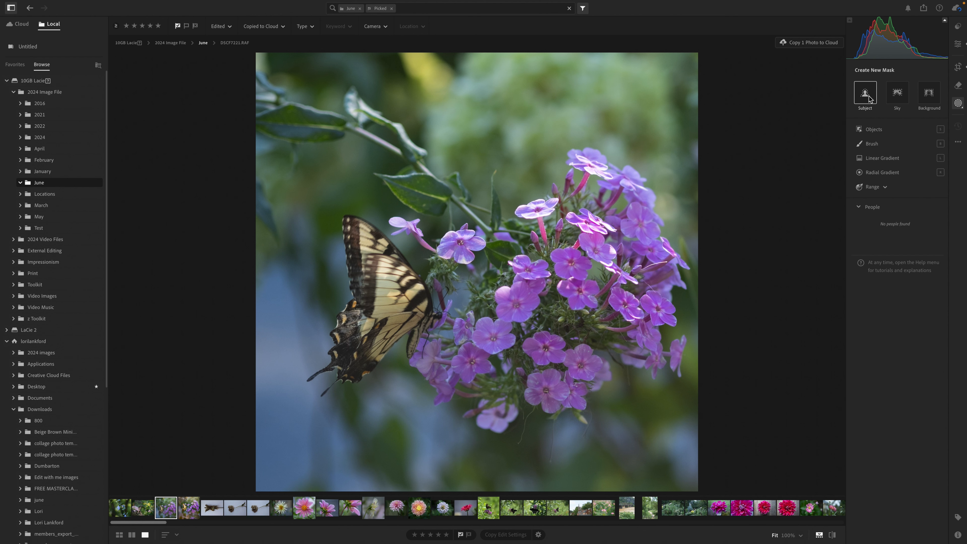
left_click(865, 93)
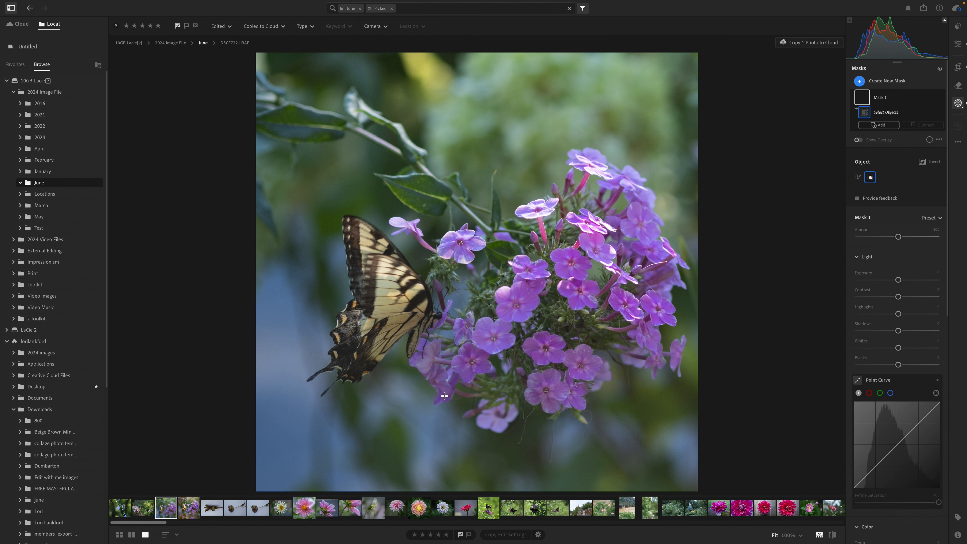
Step: Select the butterfly as the masked object, dismissing the nothing-detected message and retrying
left_click(863, 112)
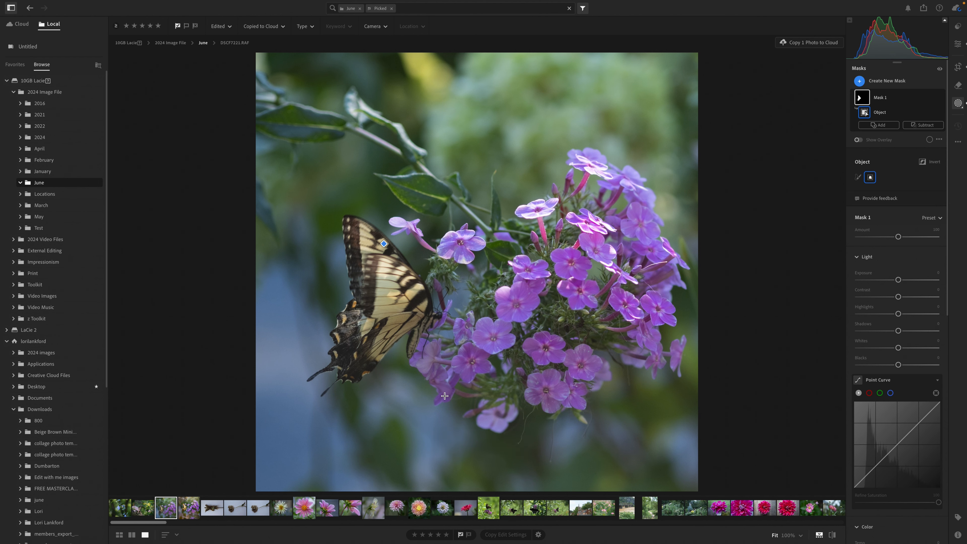
left_click(384, 244)
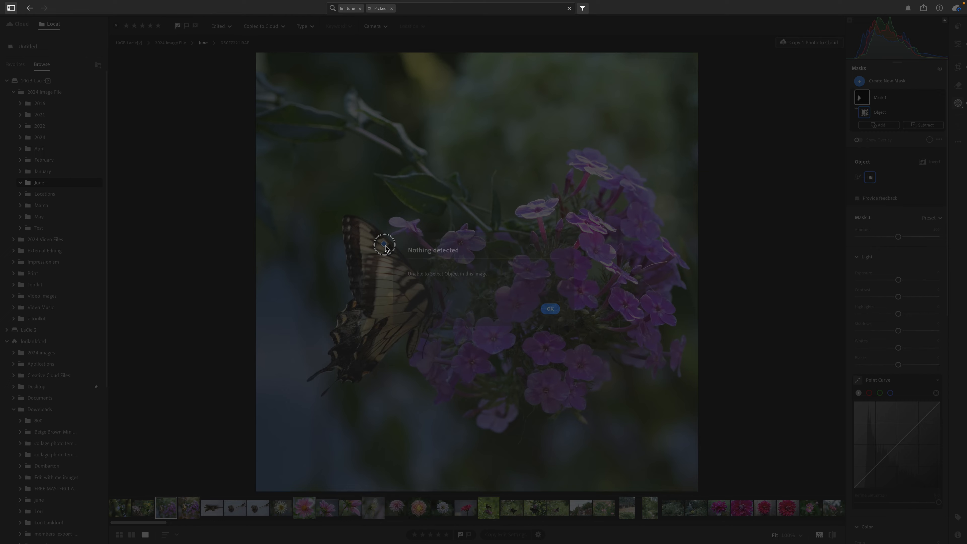
left_click(549, 308)
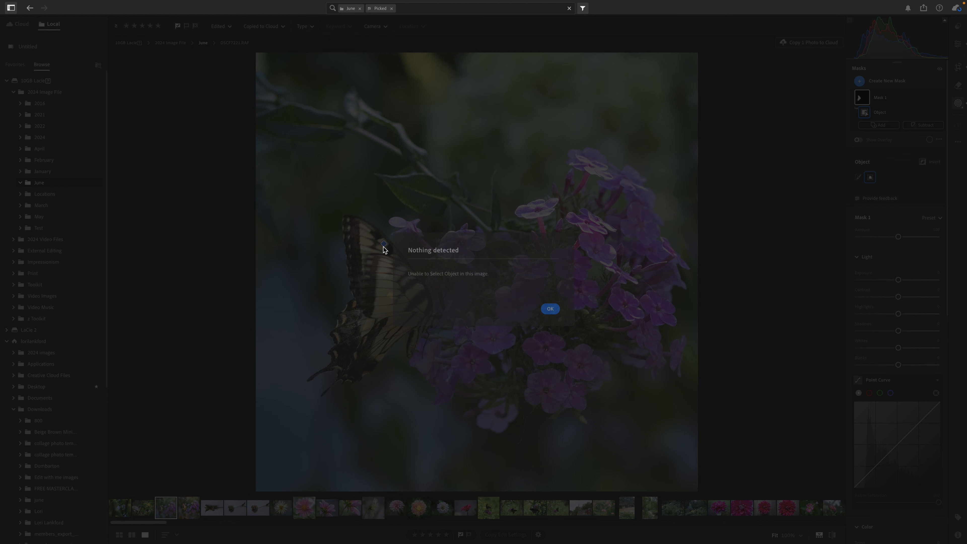
left_click(549, 309)
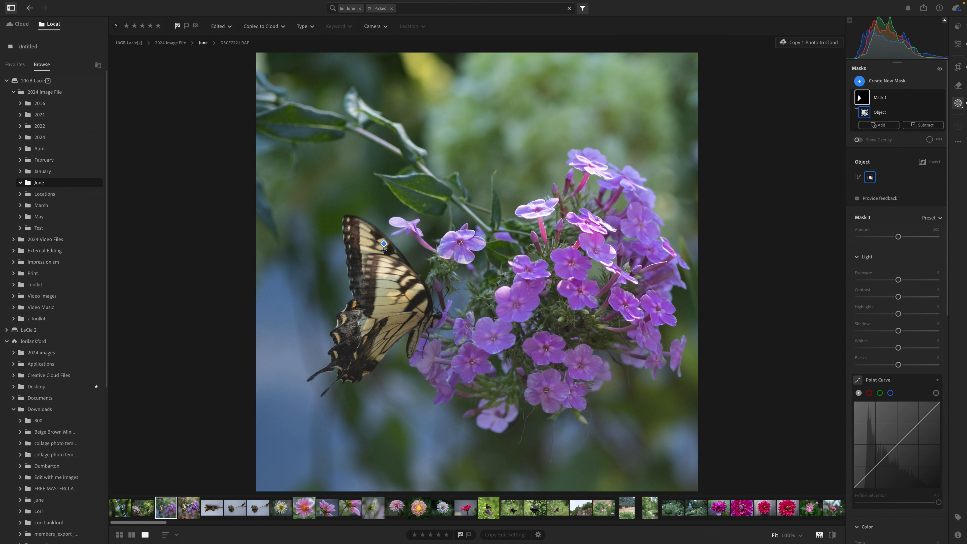
left_click(383, 242)
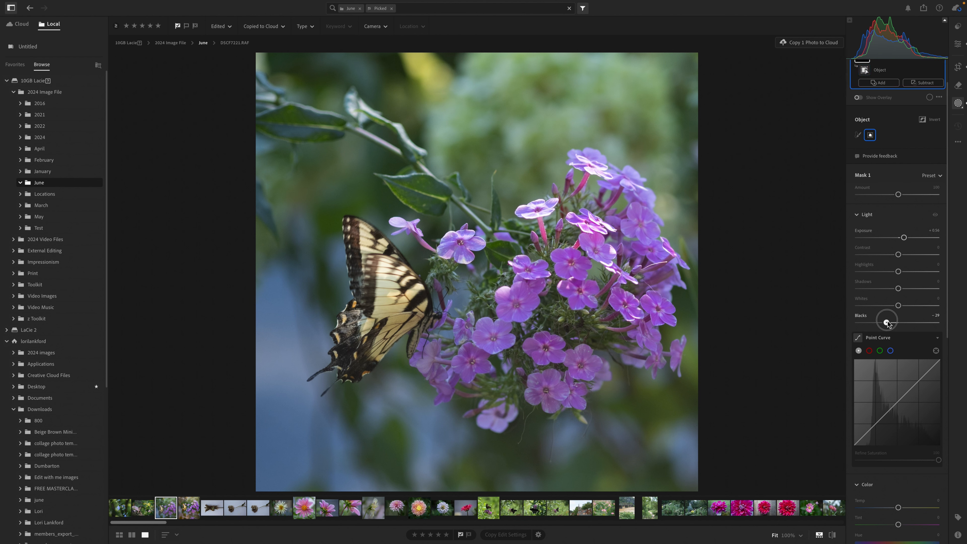
Step: Raise Texture to +19 and Dehaze to +17 in Effects for the swallowtail photo
scroll("down", 3)
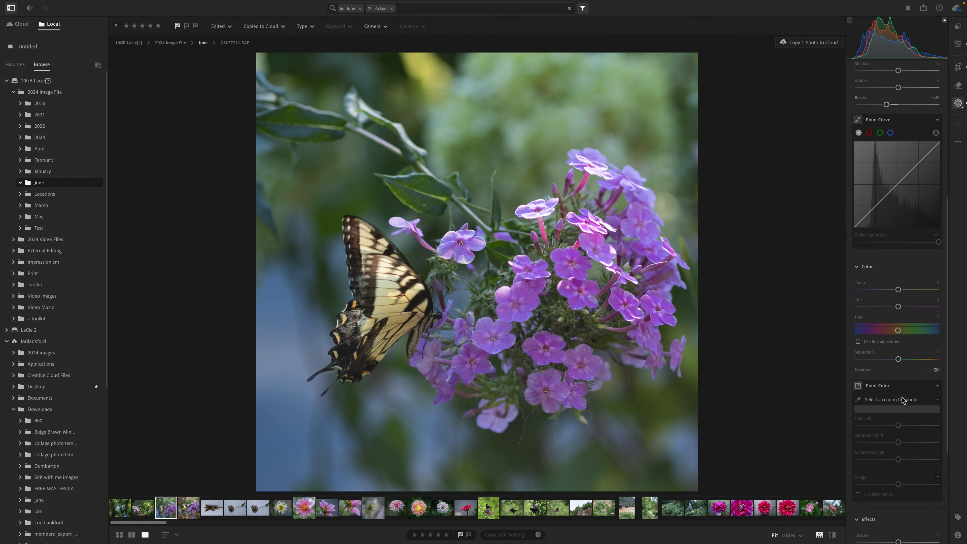
scroll("down", 3)
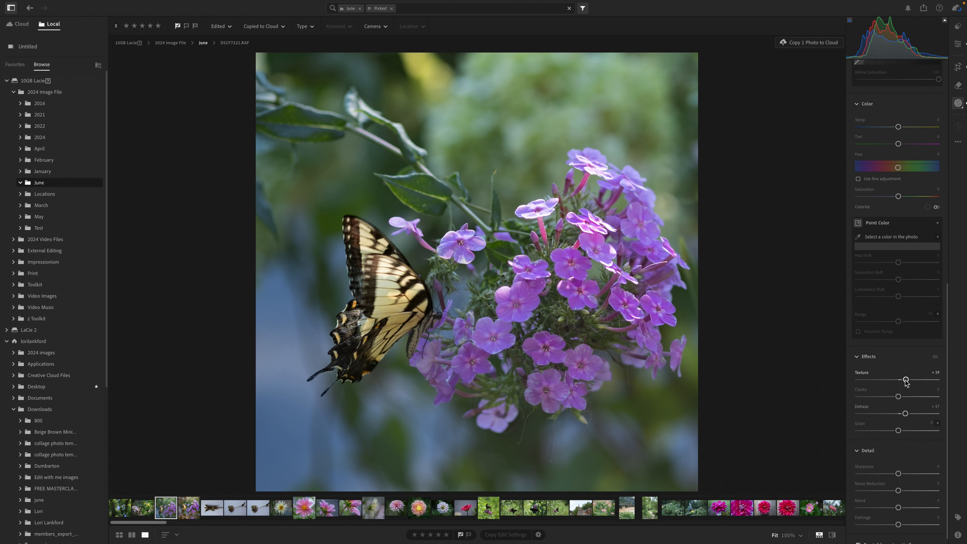
scroll("up", 3)
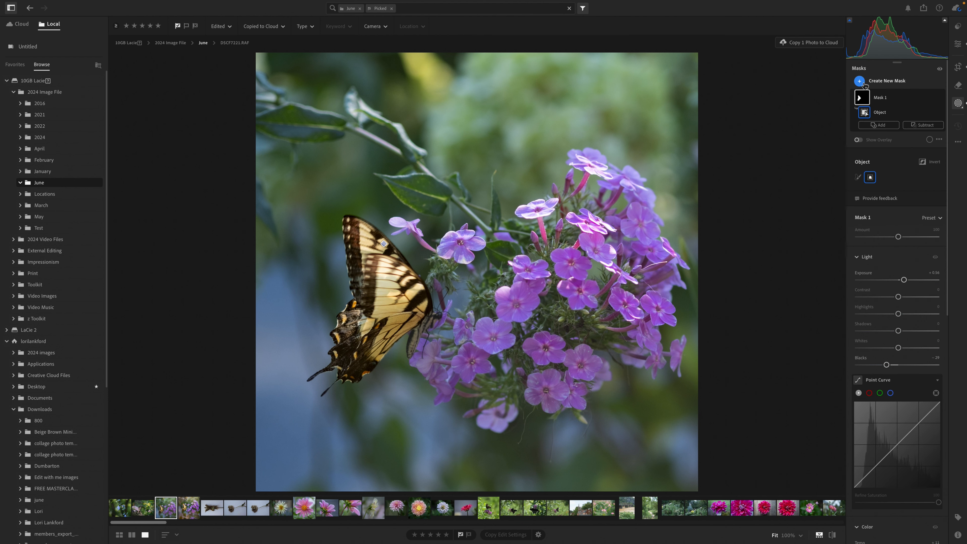
Step: Add a second Objects mask and brush-select the subject
left_click(888, 80)
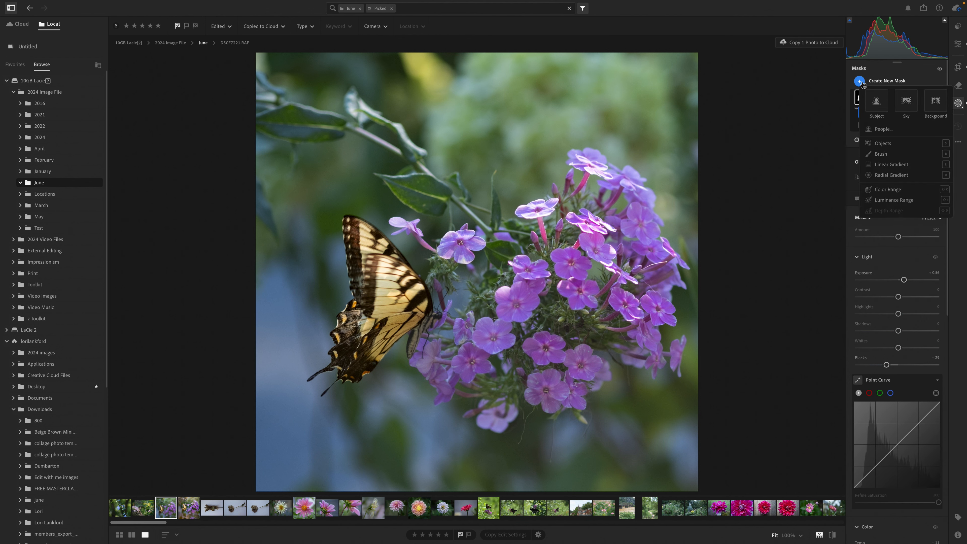
mouse_move(883, 143)
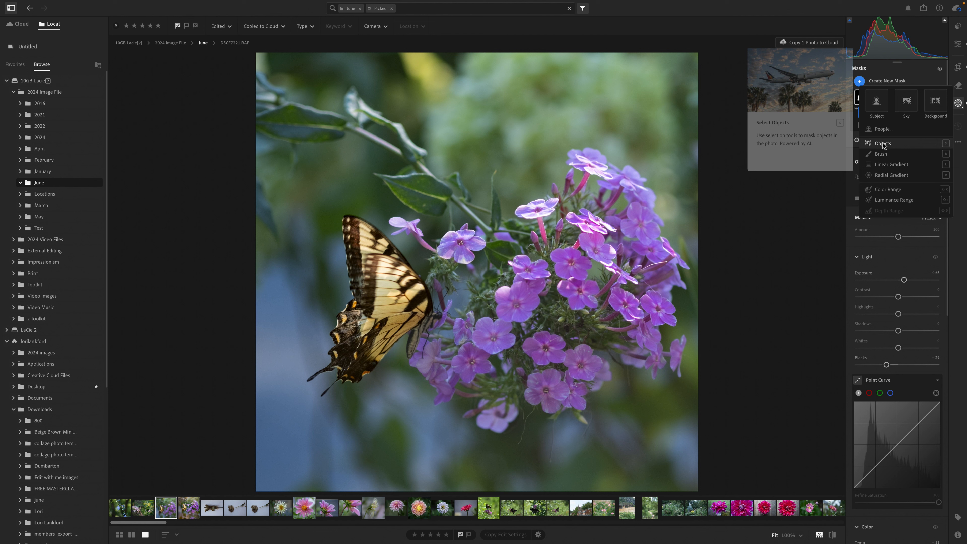
left_click(883, 143)
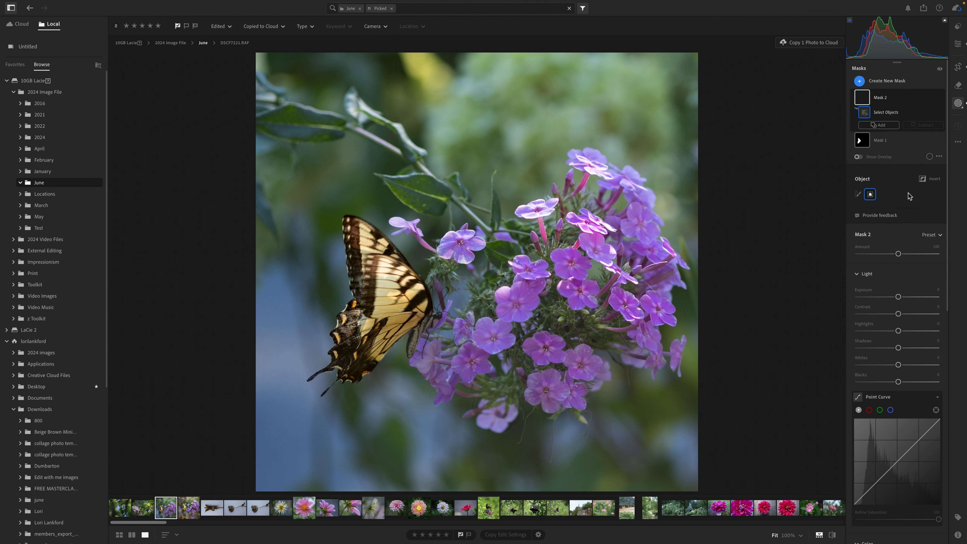
left_click(858, 194)
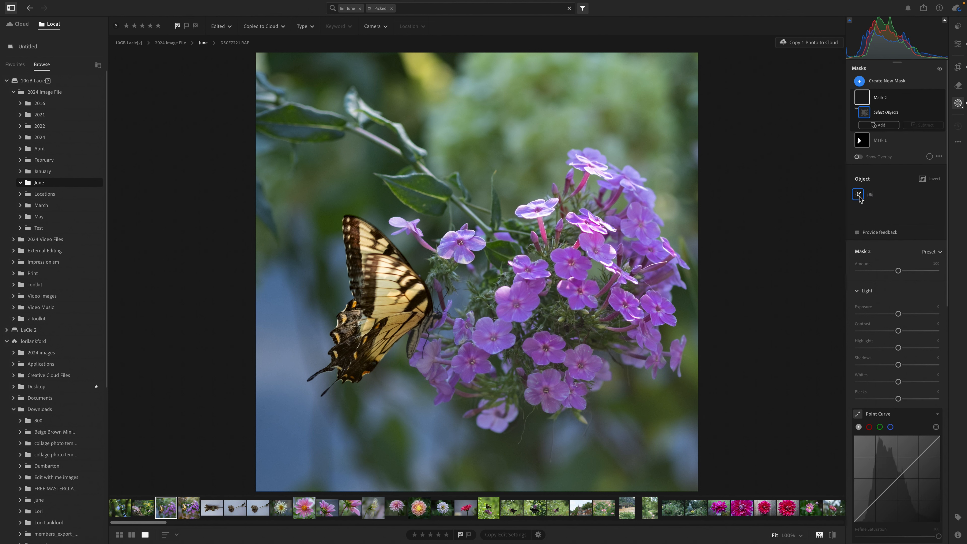
left_click(858, 194)
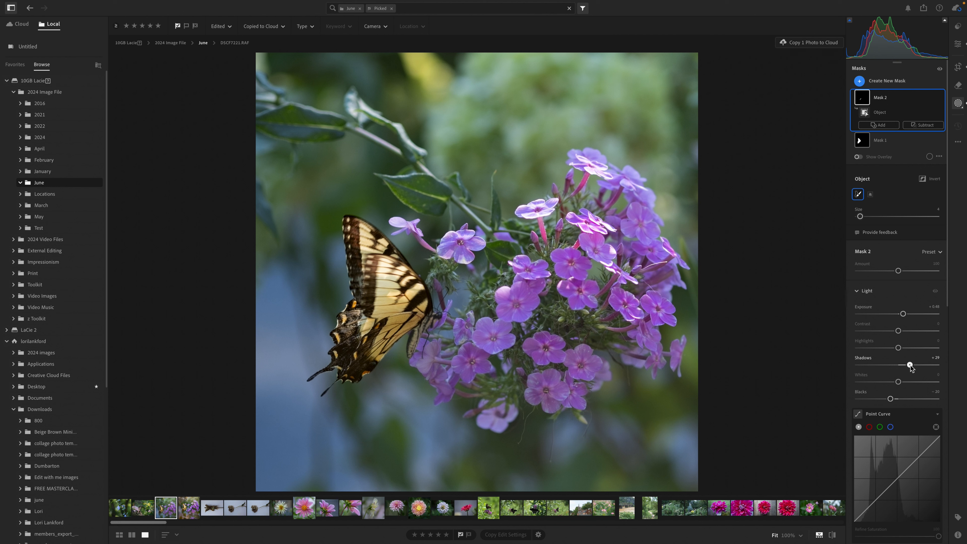
mouse_move(910, 384)
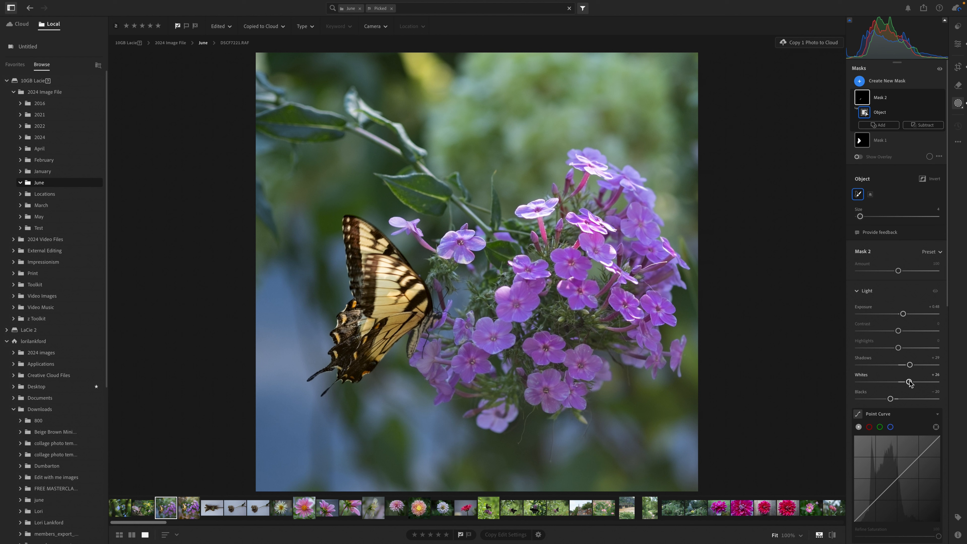
Step: Set the mask to Exposure +0.48, Shadows +29, Whites +26 and Blacks -26
scroll("down", 3)
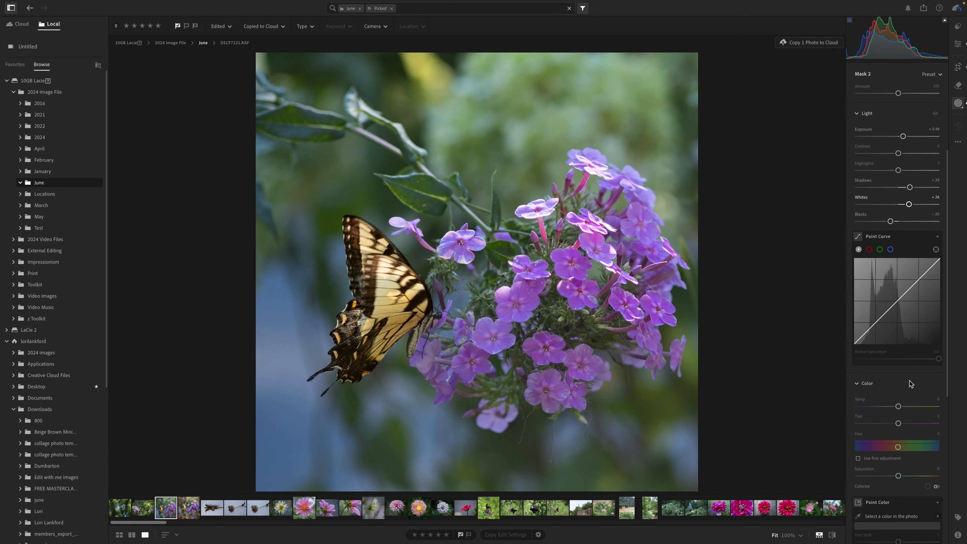
scroll("down", 3)
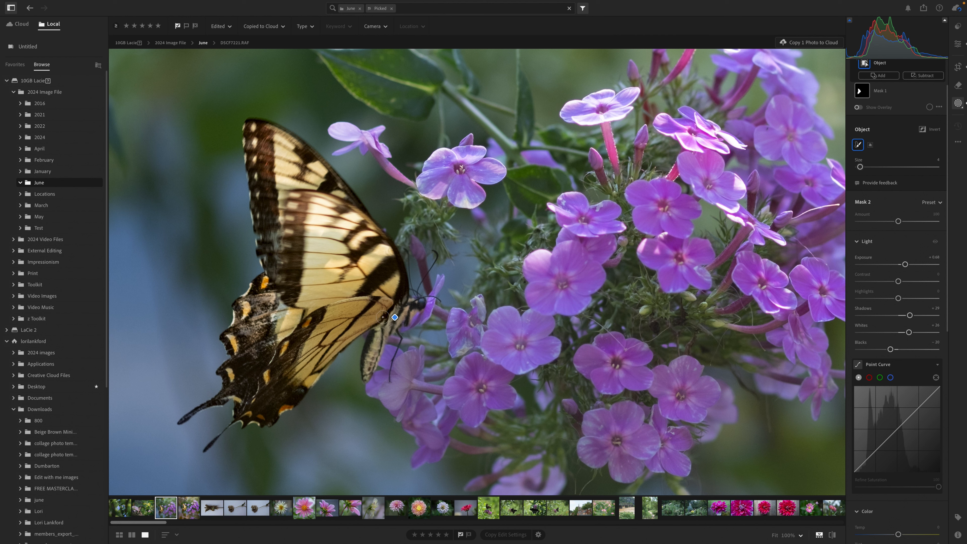
Step: Set Sharpening and Noise Reduction to about +38 in Detail, then return to the masks list
scroll("down", 3)
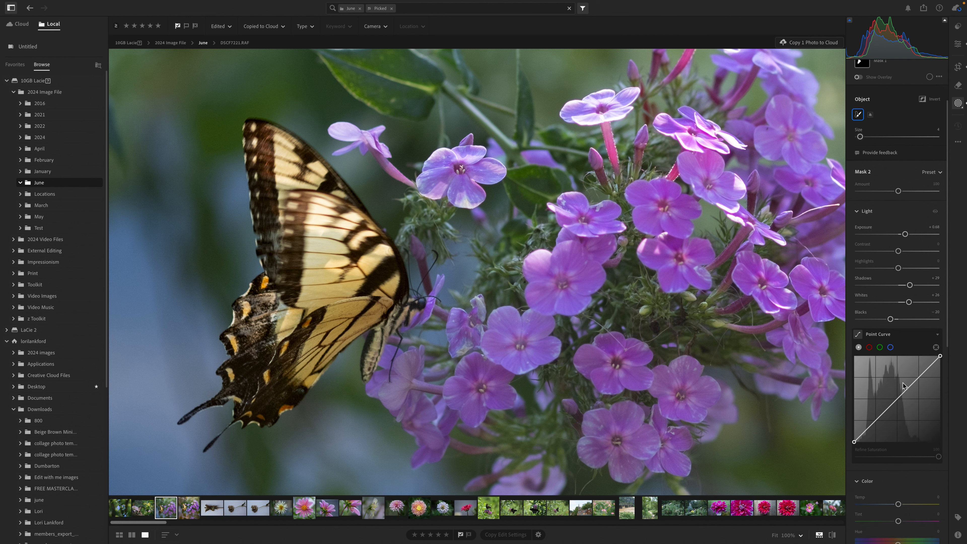
scroll("down", 3)
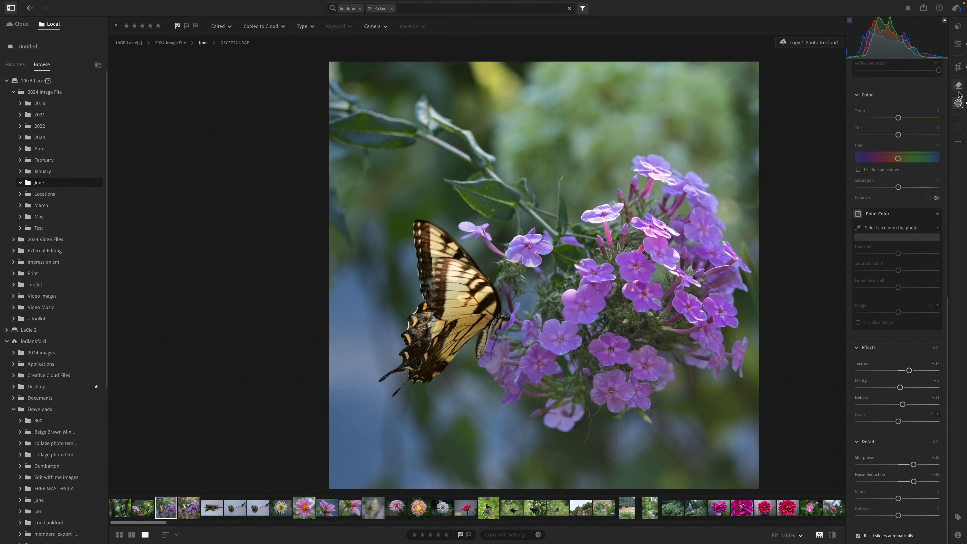
mouse_move(959, 85)
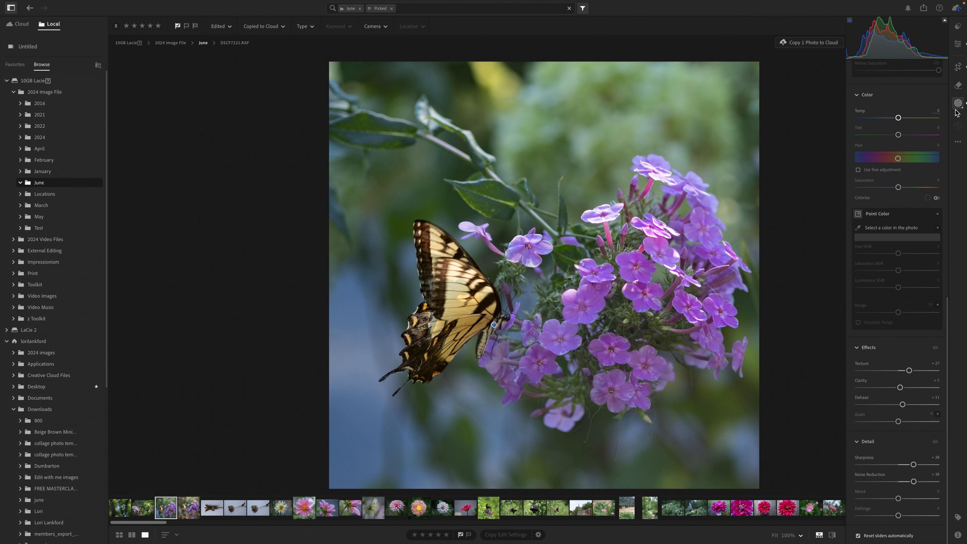
left_click(959, 103)
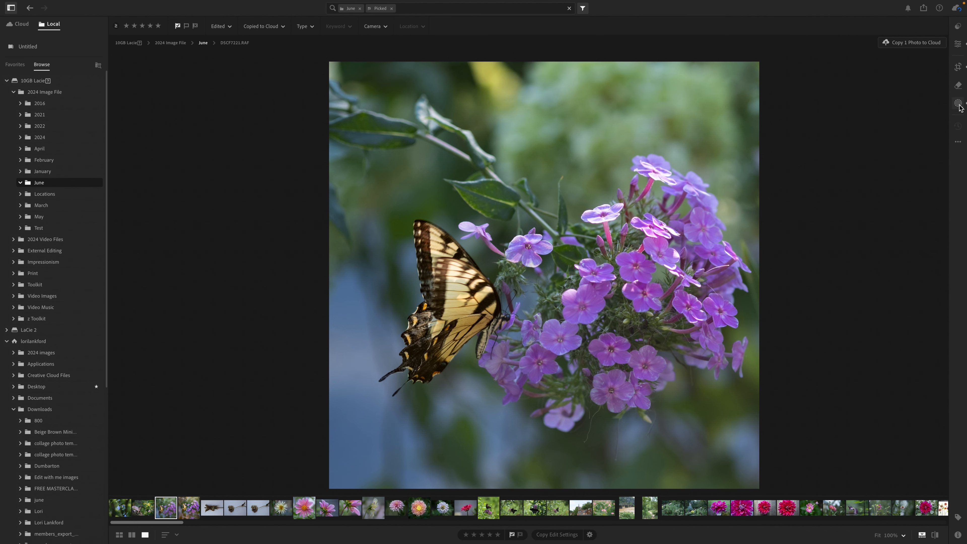
left_click(959, 102)
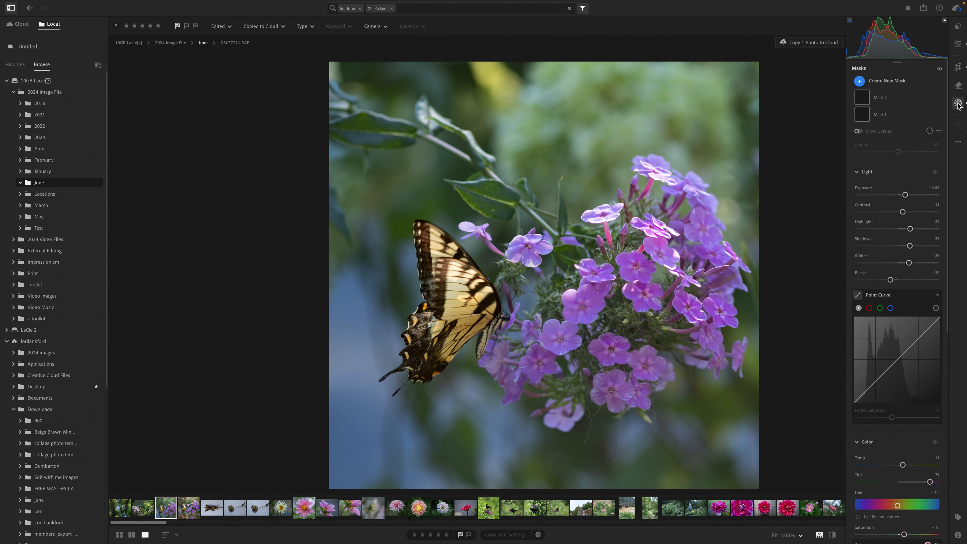
Step: Add a linear gradient mask that raises Temp and slightly lowers Exposure on the background
left_click(859, 81)
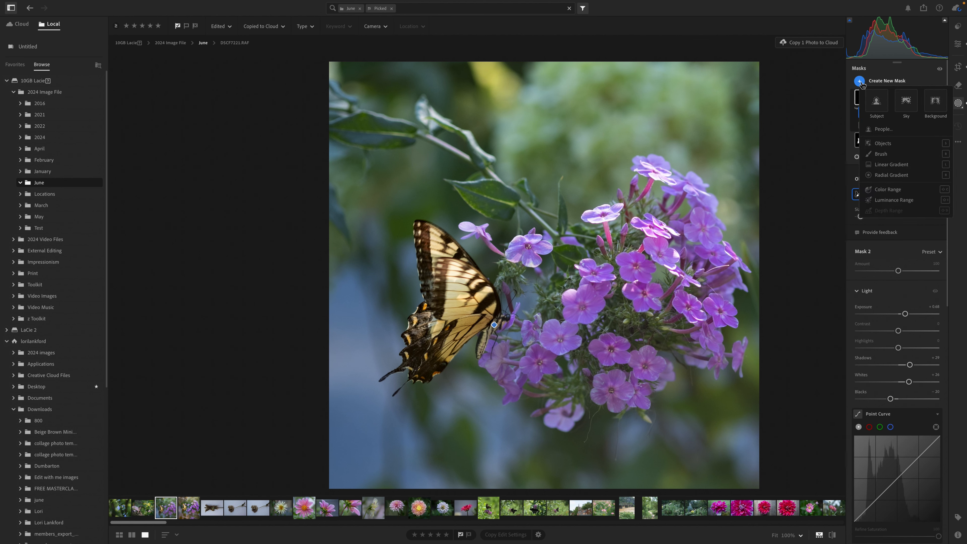
left_click(890, 164)
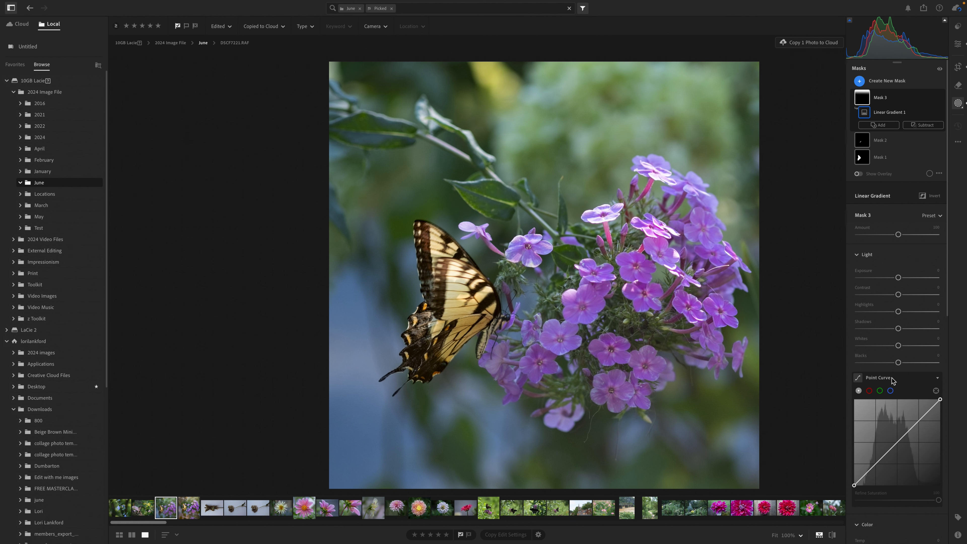
scroll("down", 3)
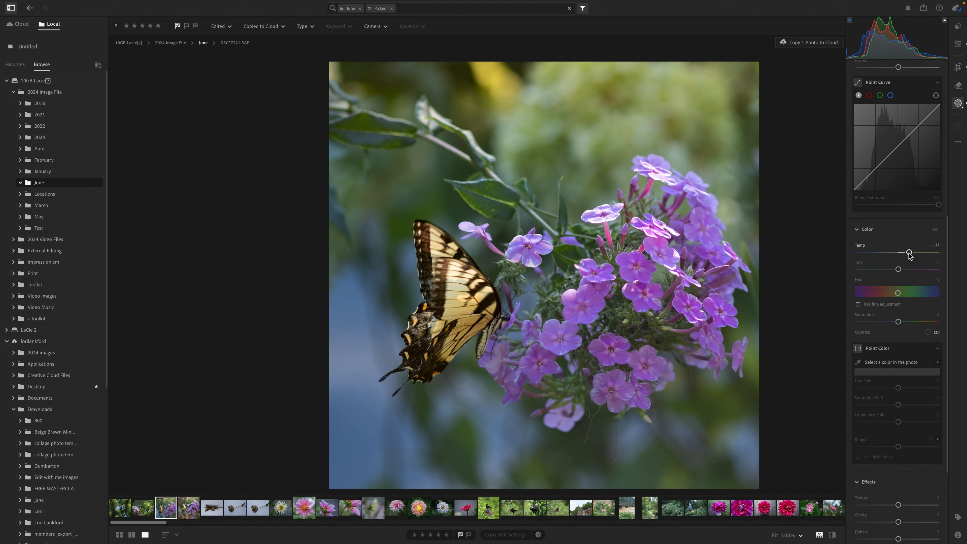
scroll("down", 3)
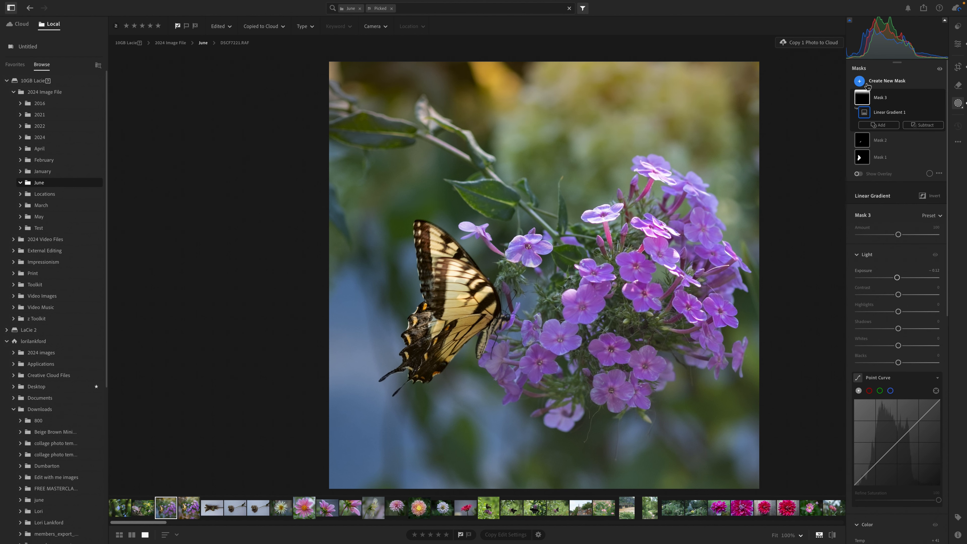
Step: Add a radial gradient over the upper-left leaves with lower Feather, Temp +24, Tint +8, Clarity -38
left_click(860, 80)
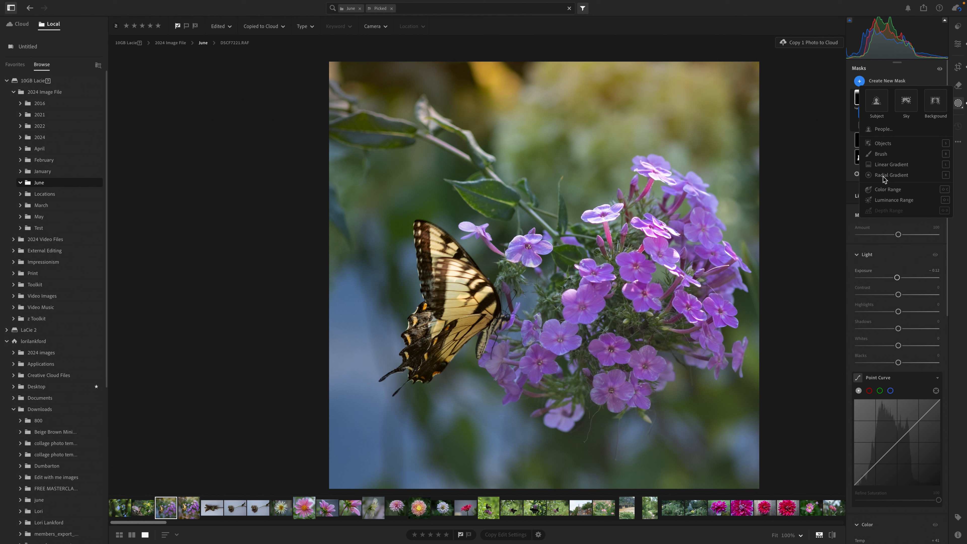
left_click(893, 175)
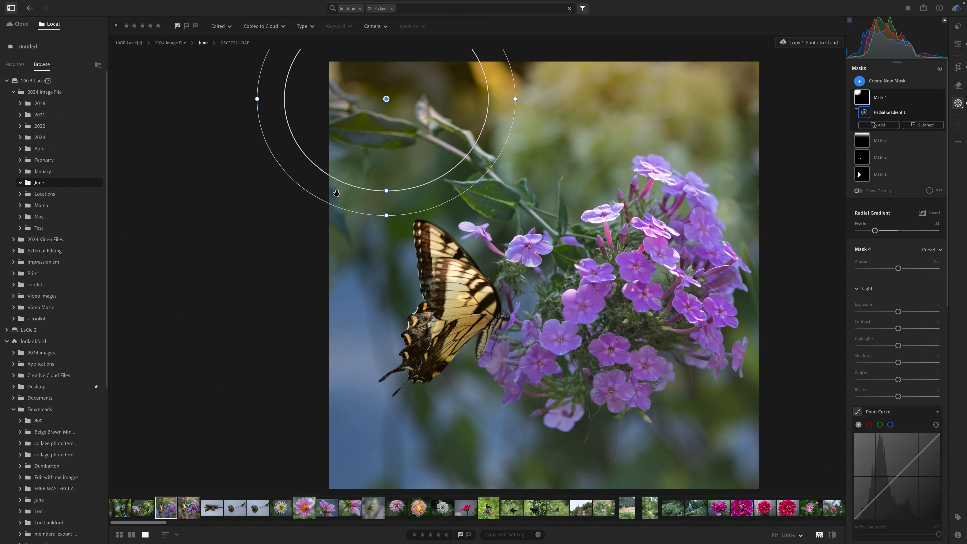
left_click_drag(386, 192, 386, 208)
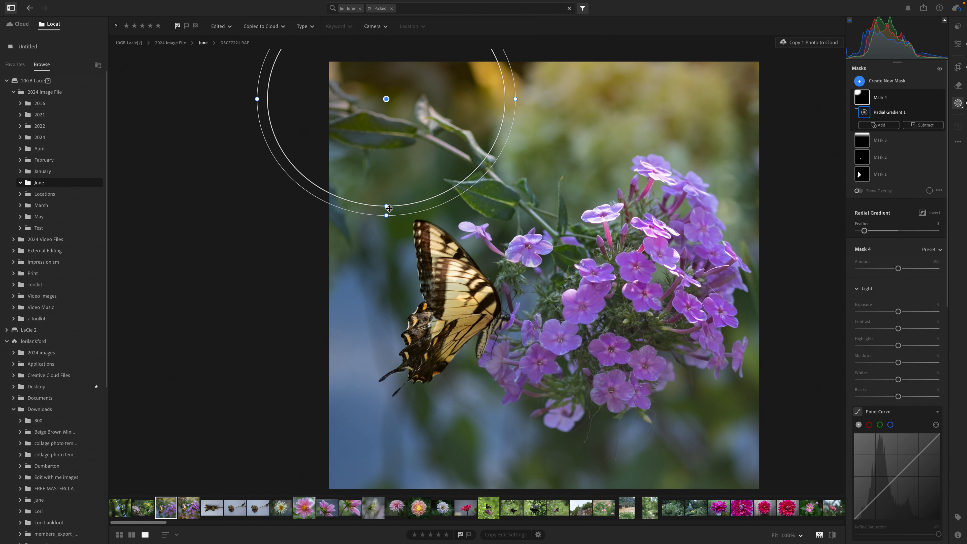
scroll("down", 3)
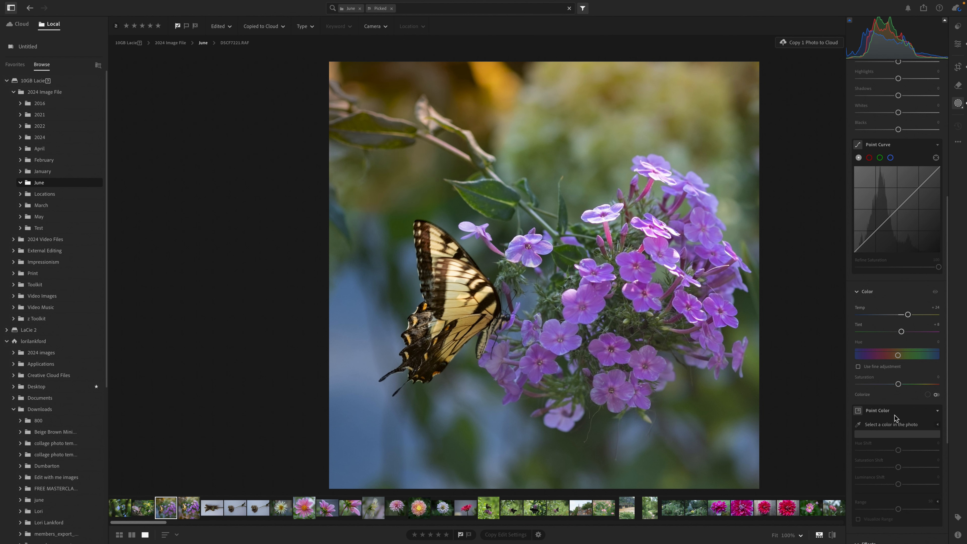
scroll("down", 3)
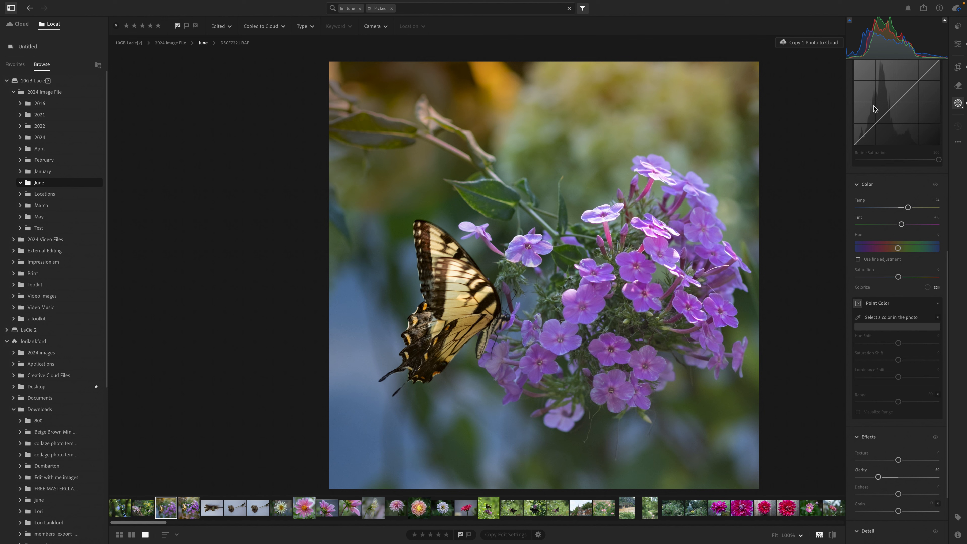
left_click(958, 92)
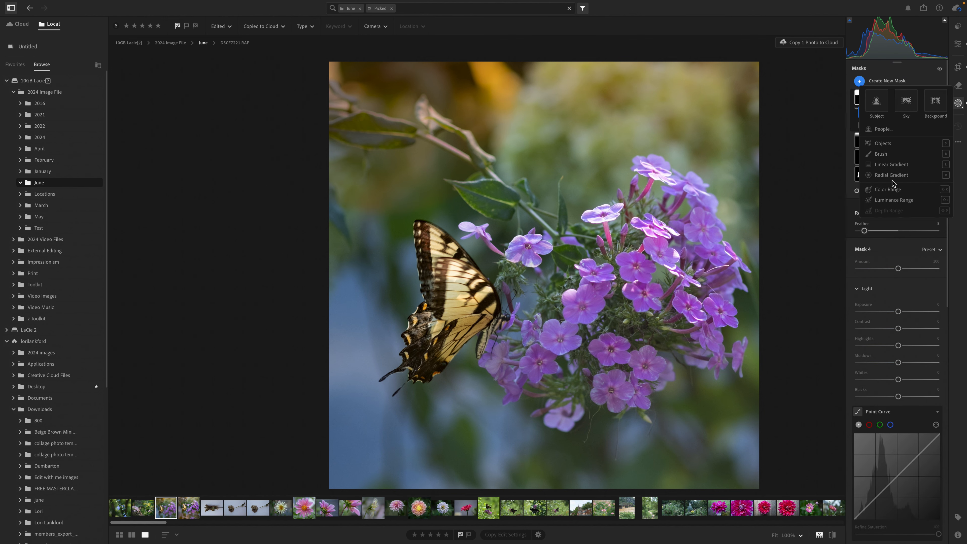
Step: Add a linear gradient over the lower left with Temp +49, Tint +27 and Clarity -49
left_click(892, 164)
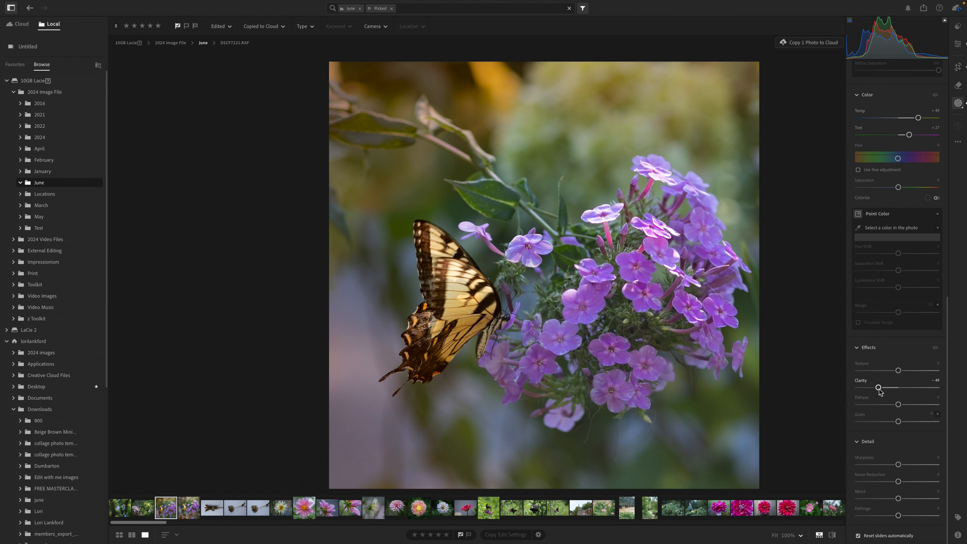
scroll("up", 3)
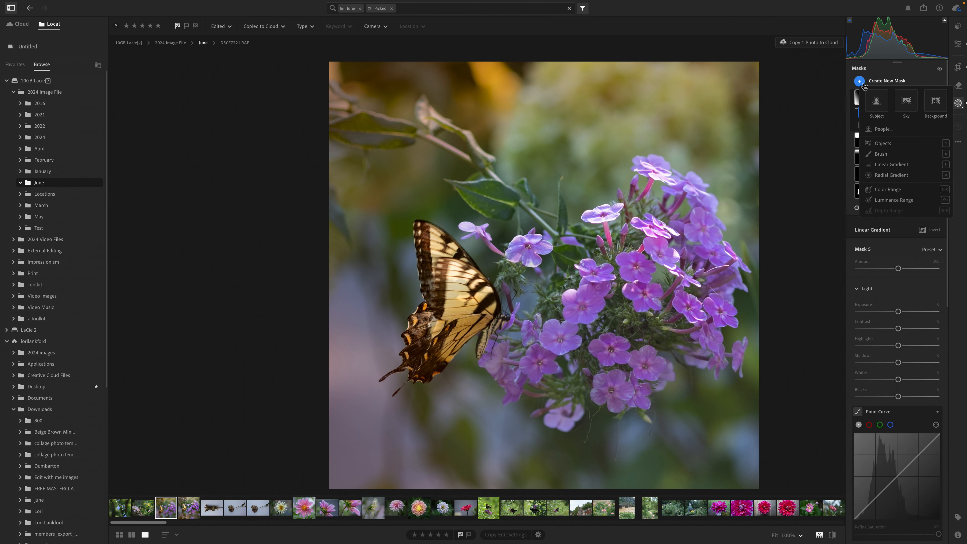
Step: Add a radial gradient over the lower frame and raise its Temp and Tint, reaching Point Color
left_click(893, 174)
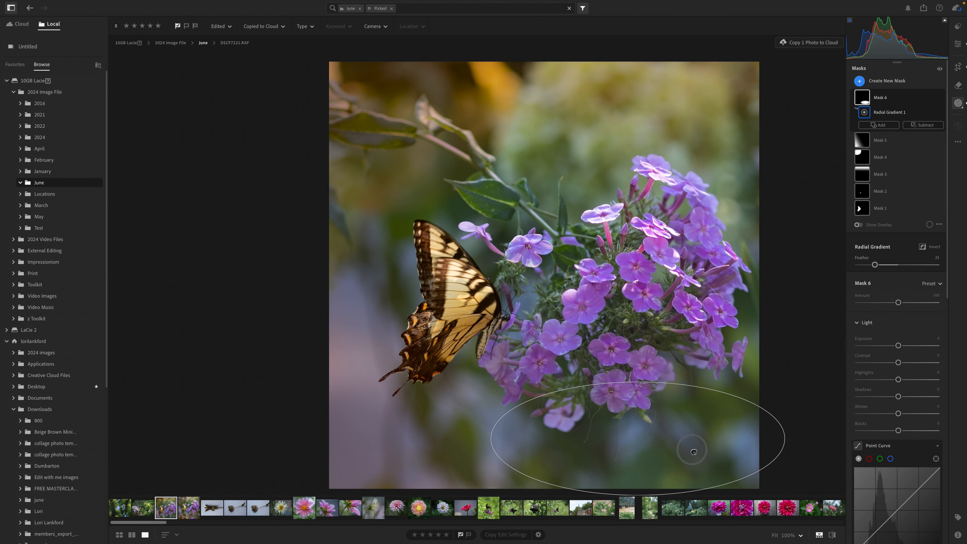
scroll("down", 3)
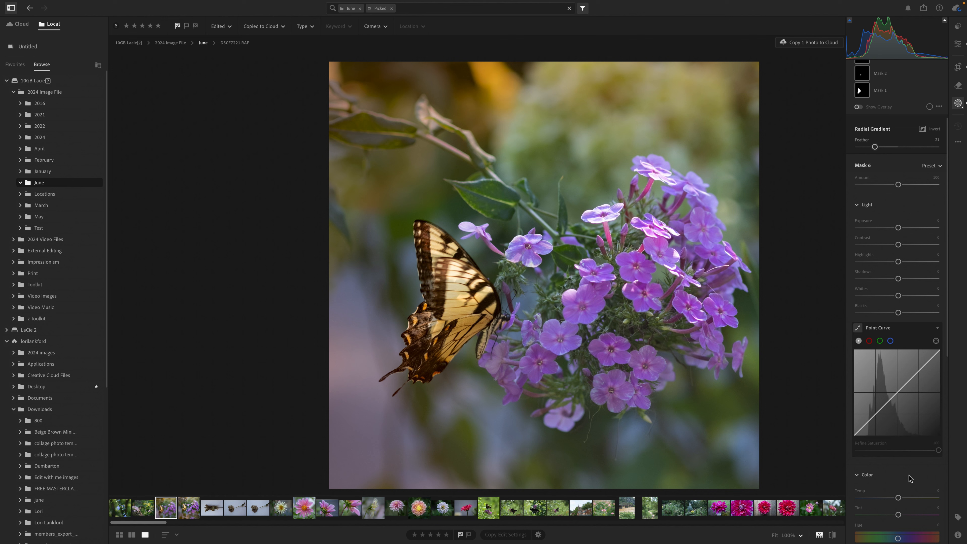
scroll("down", 3)
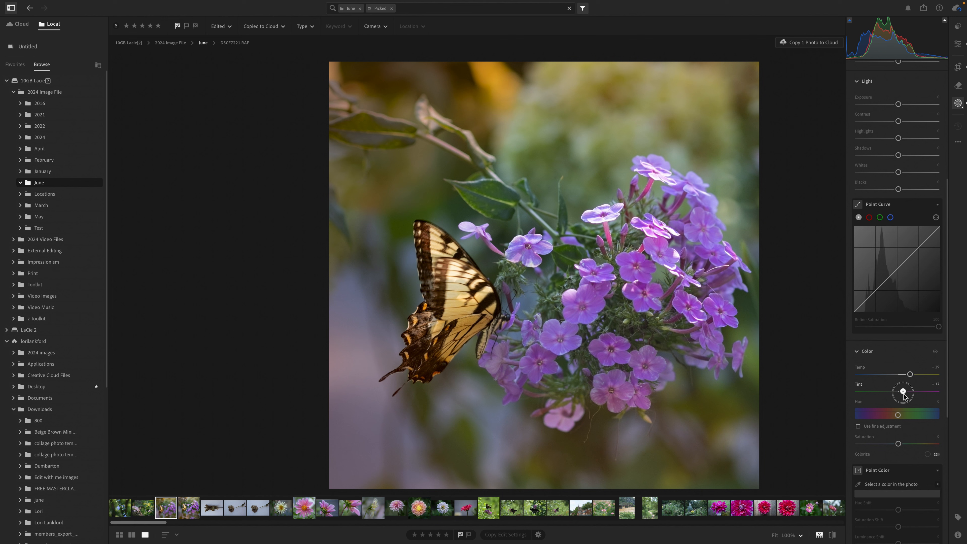
scroll("down", 3)
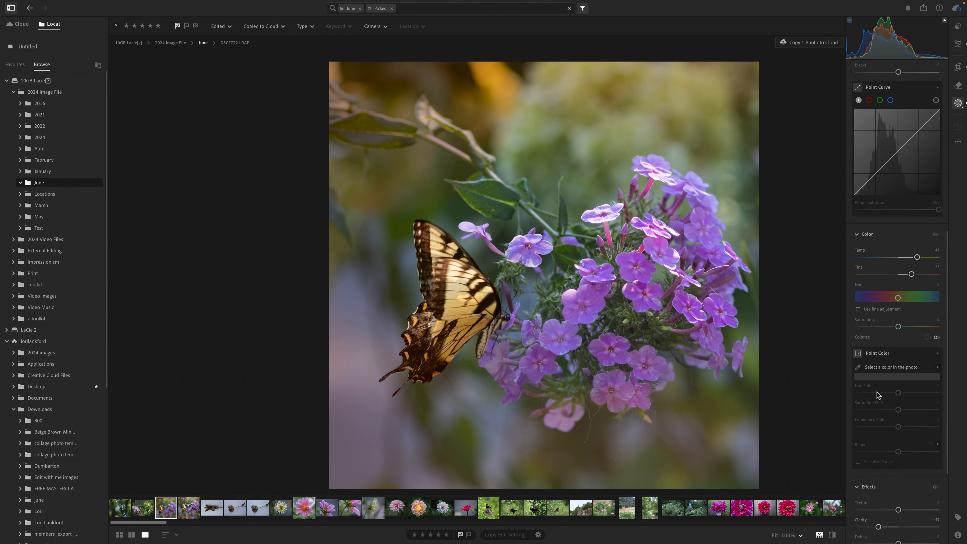
scroll("down", 3)
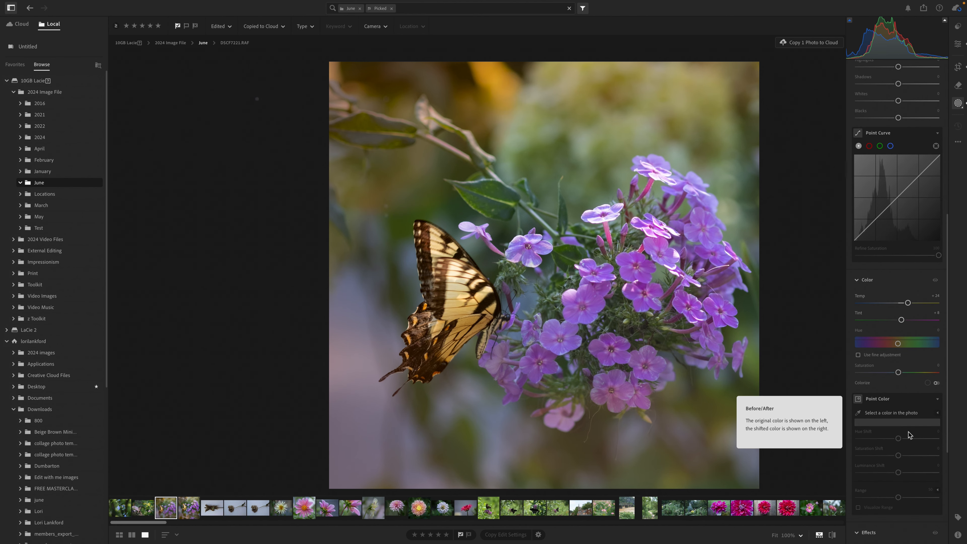
Step: Lower Clarity and Dehaze in the radial mask, review the masks list, and exit masking
scroll("down", 3)
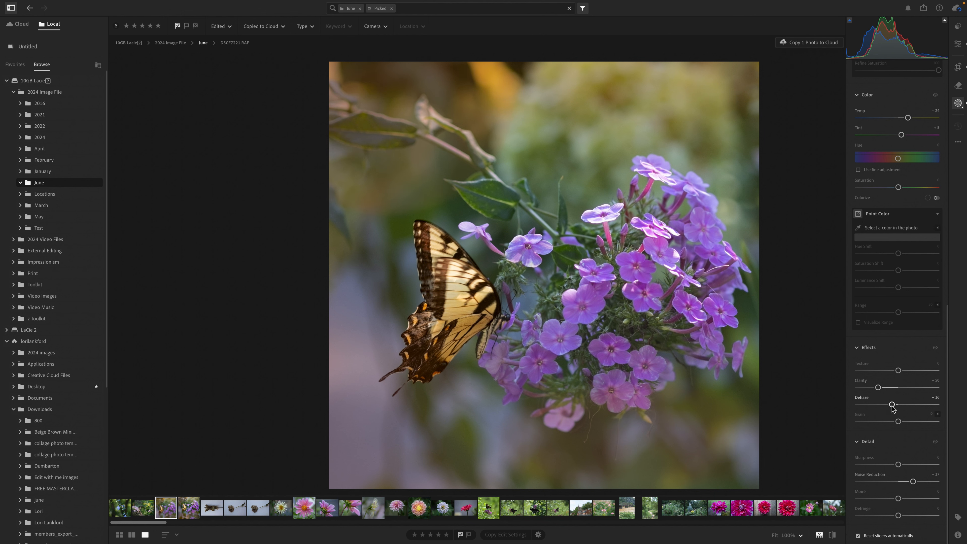
mouse_move(855, 276)
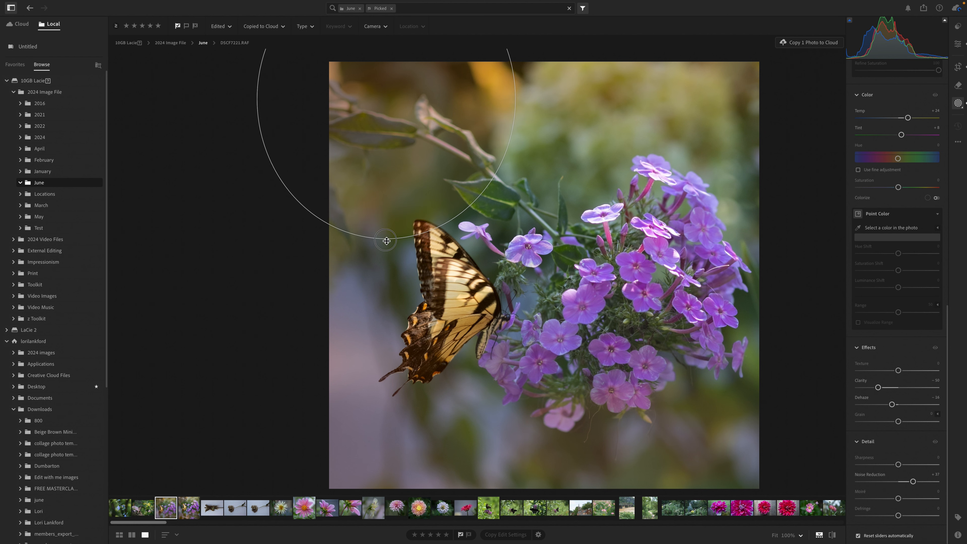
left_click(386, 241)
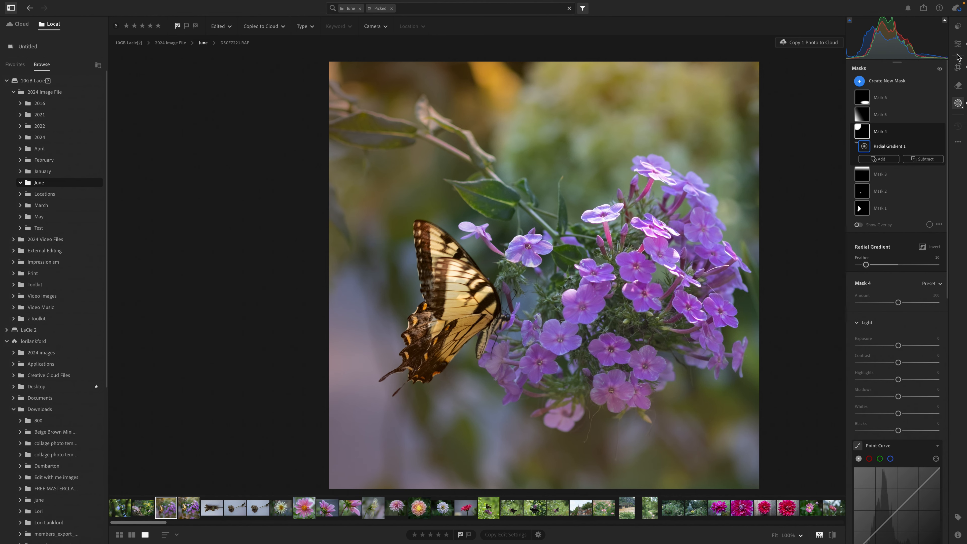
left_click(958, 44)
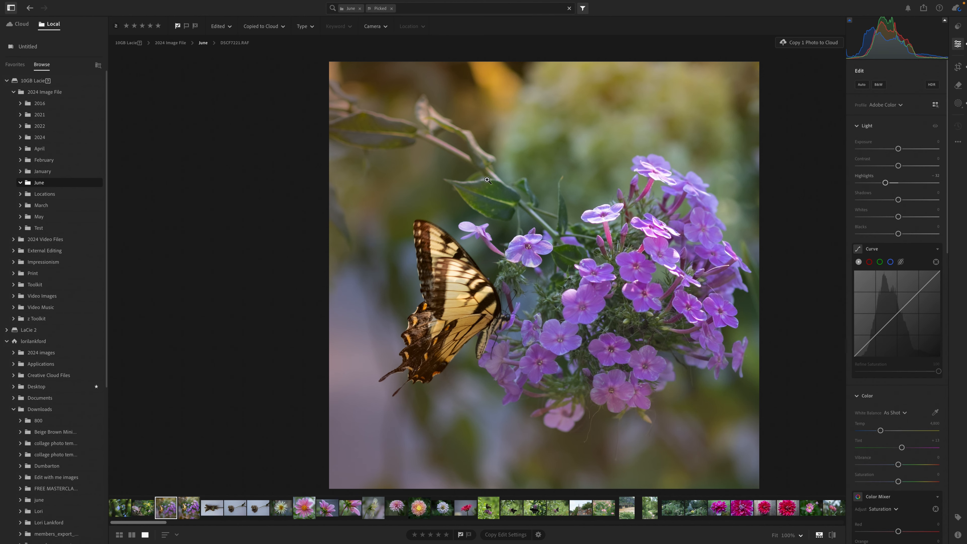
mouse_move(635, 251)
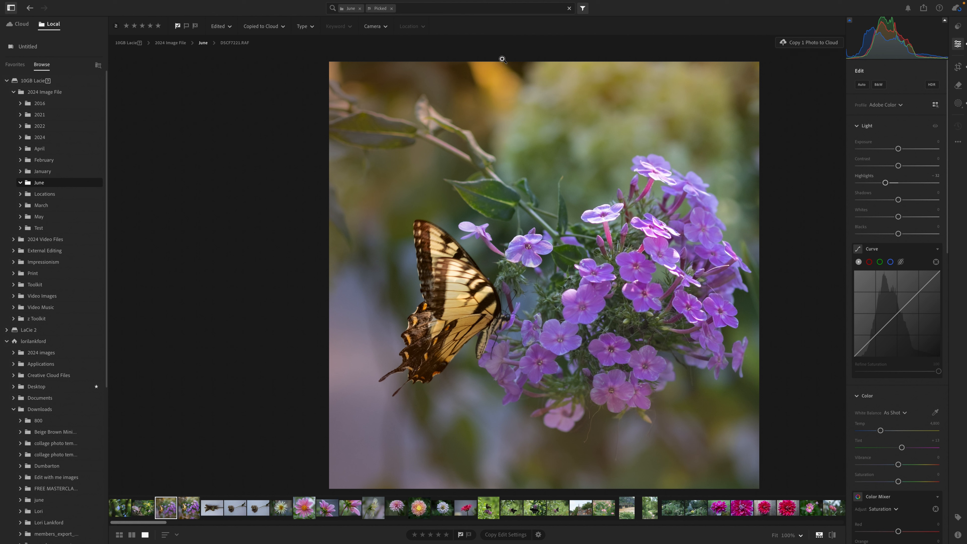
mouse_move(515, 97)
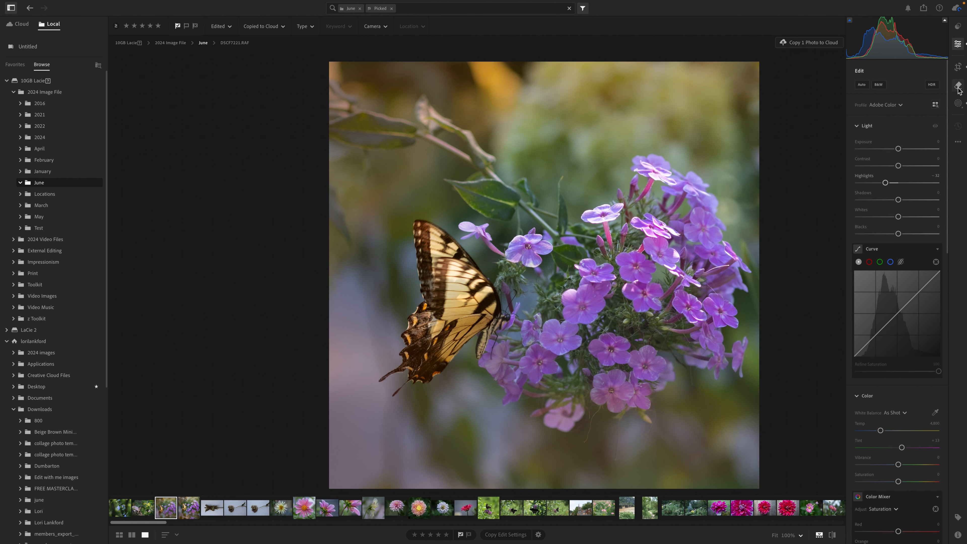
Step: Use the Heal brush to remove small spots along the photo's top edge
left_click(958, 85)
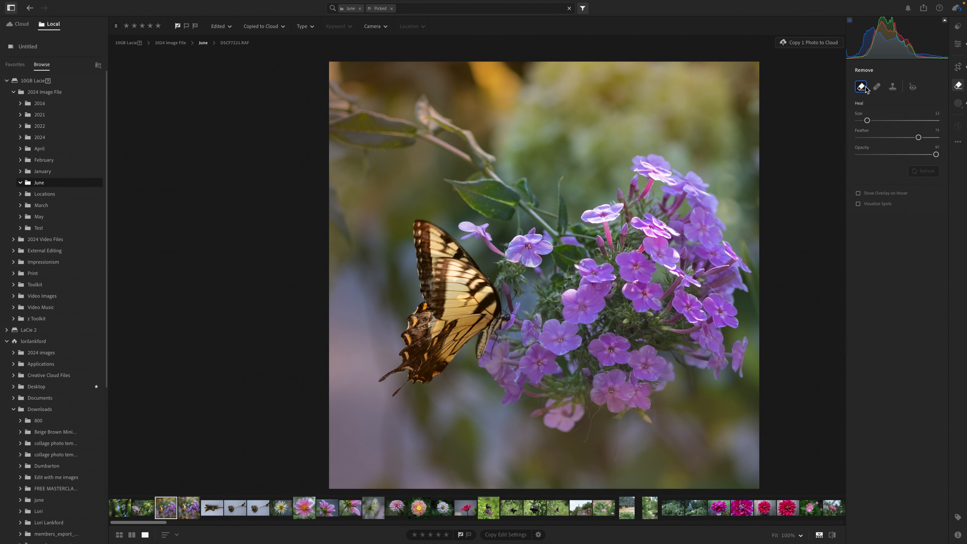
left_click(860, 86)
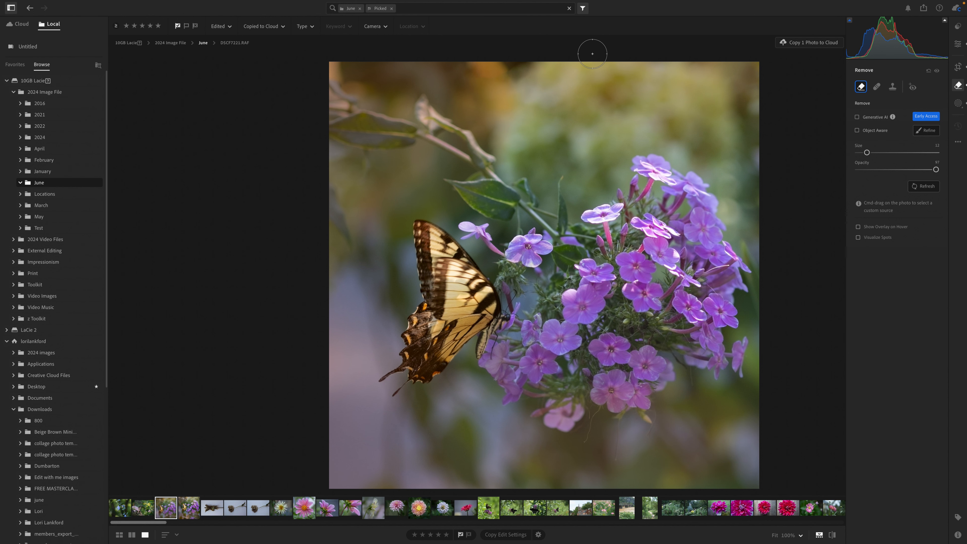
mouse_move(533, 65)
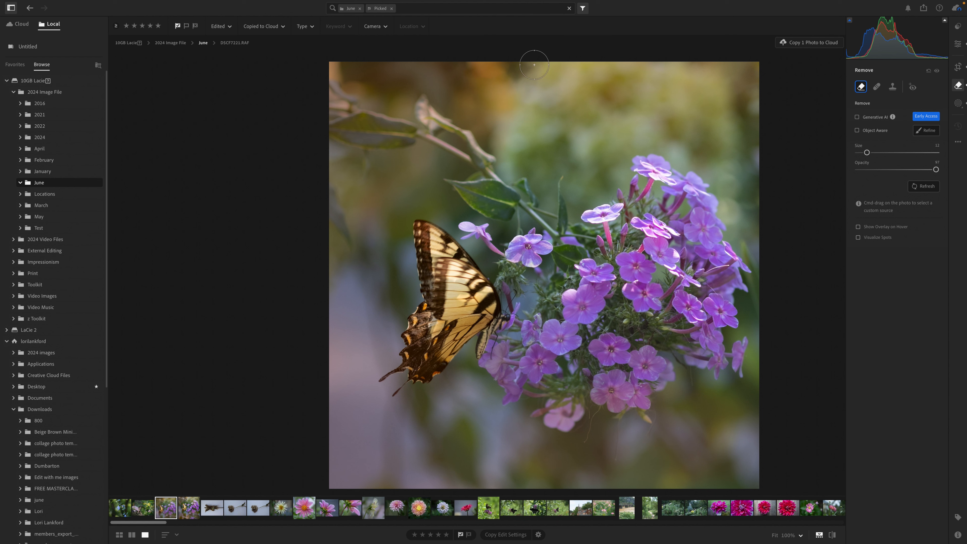
left_click(877, 86)
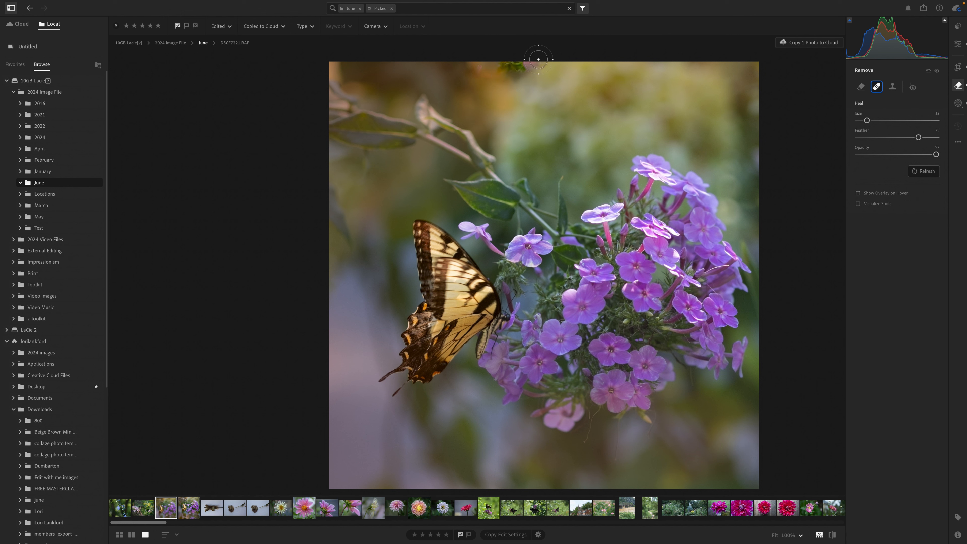
mouse_move(756, 75)
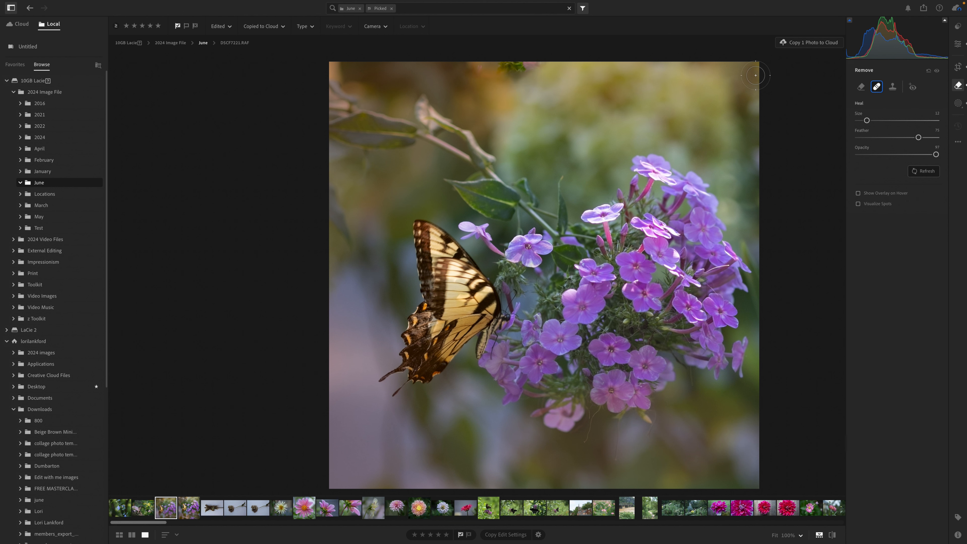
mouse_move(574, 61)
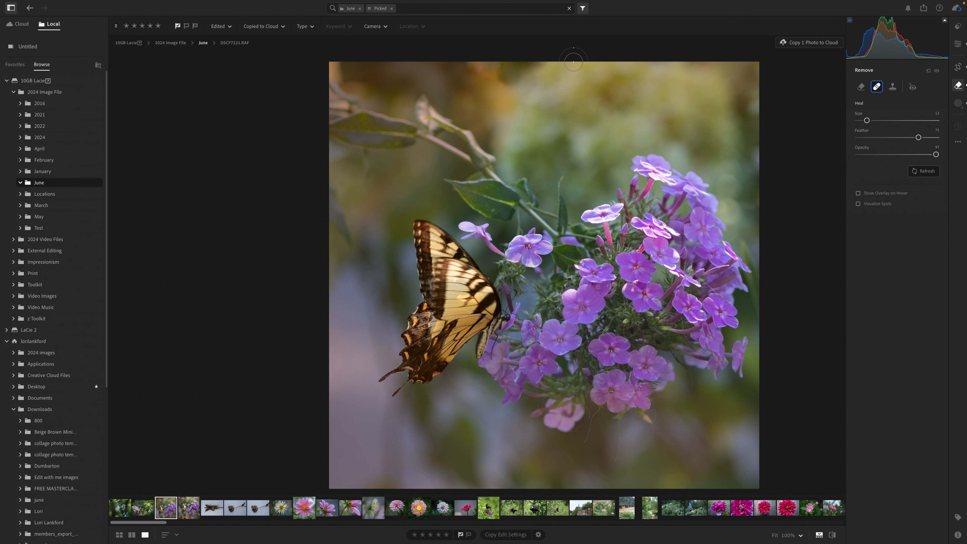
left_click(860, 86)
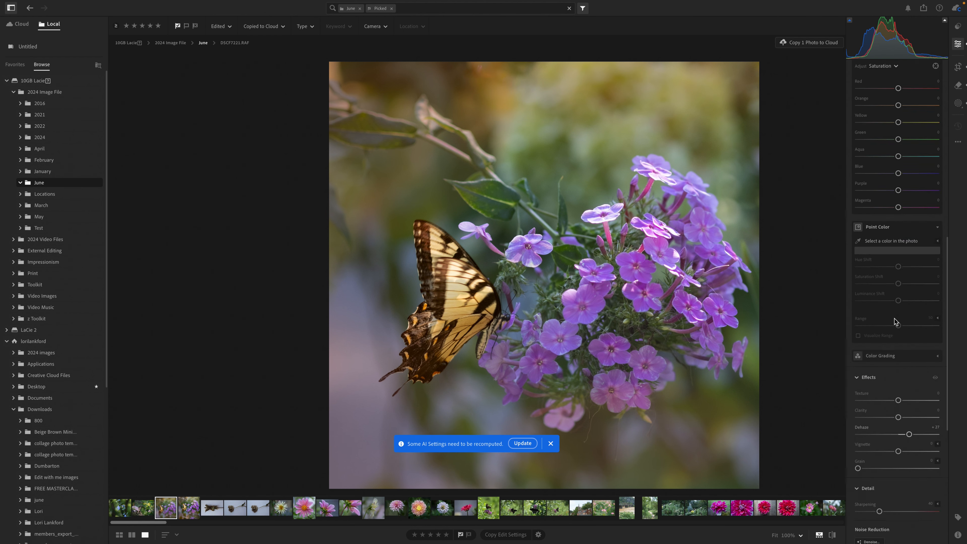
Step: Apply a negative vignette in Effects to darken the photo's edges
scroll("down", 3)
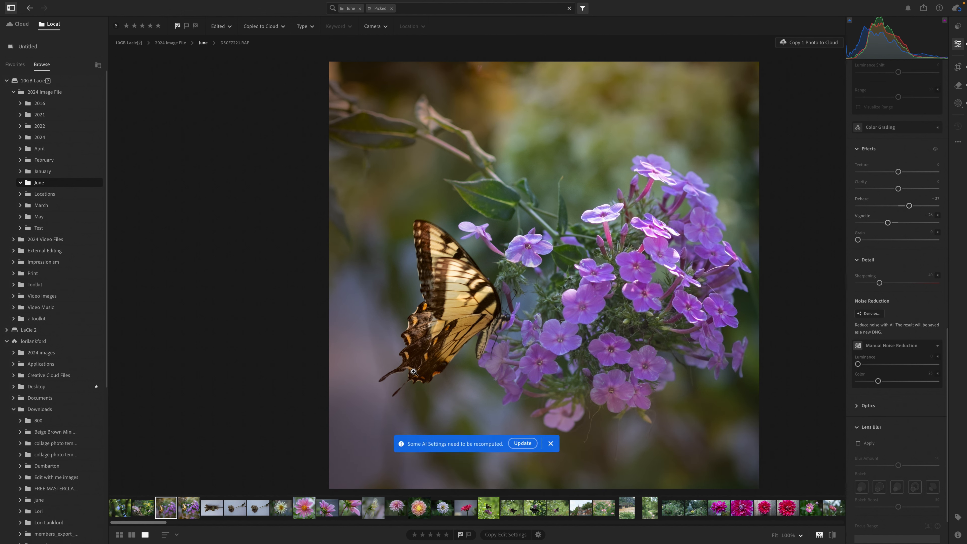
mouse_move(509, 346)
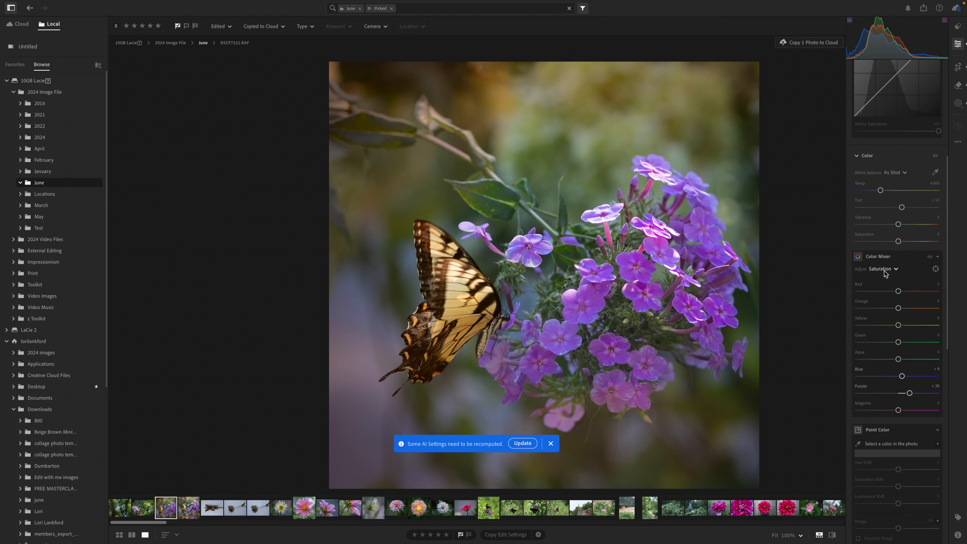
Step: Raise Yellow and Purple luminance, then boost Purple and Magenta saturation in Color Mixer
left_click(882, 269)
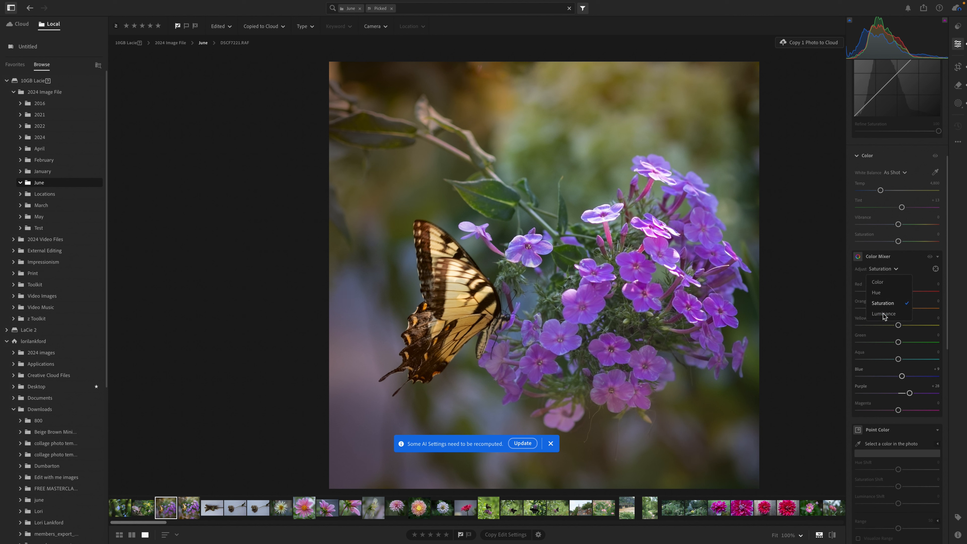
left_click(882, 313)
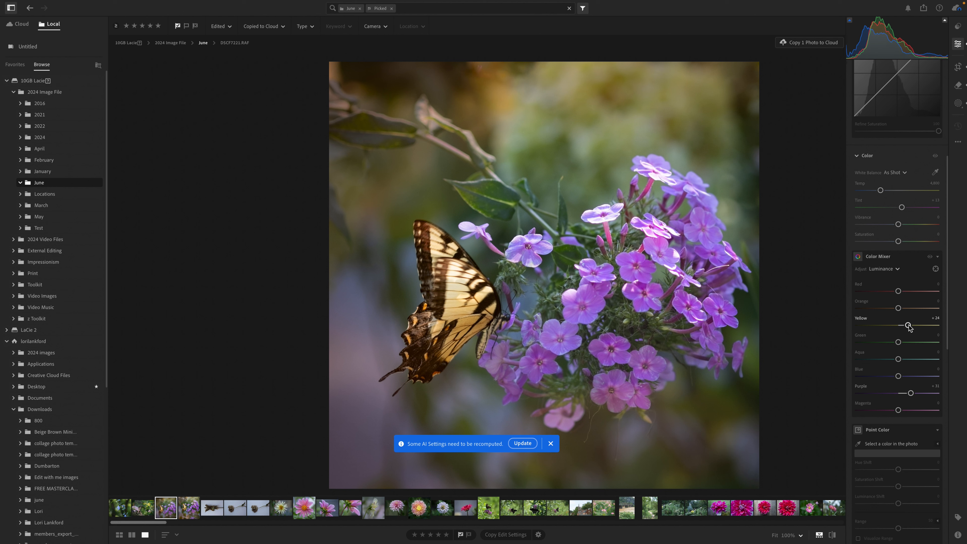
mouse_move(907, 414)
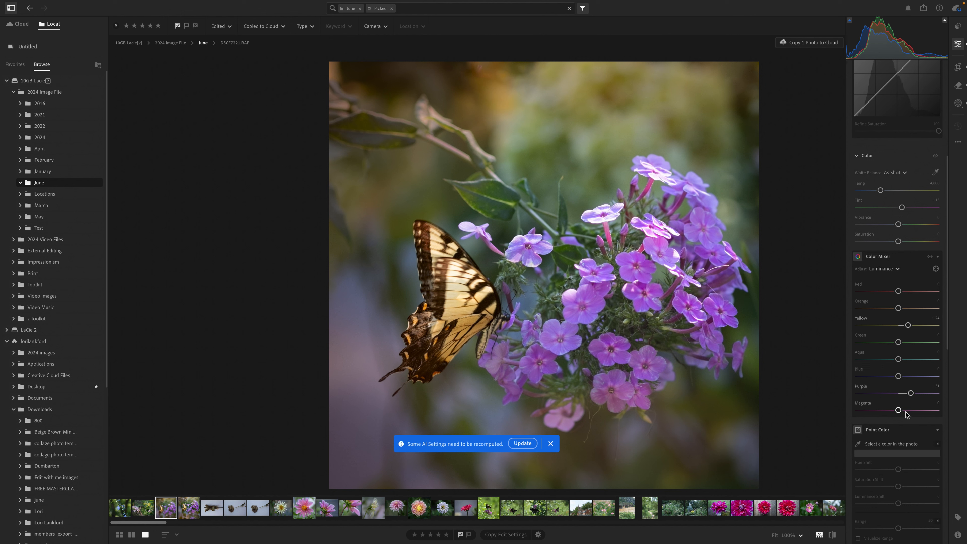
left_click(881, 268)
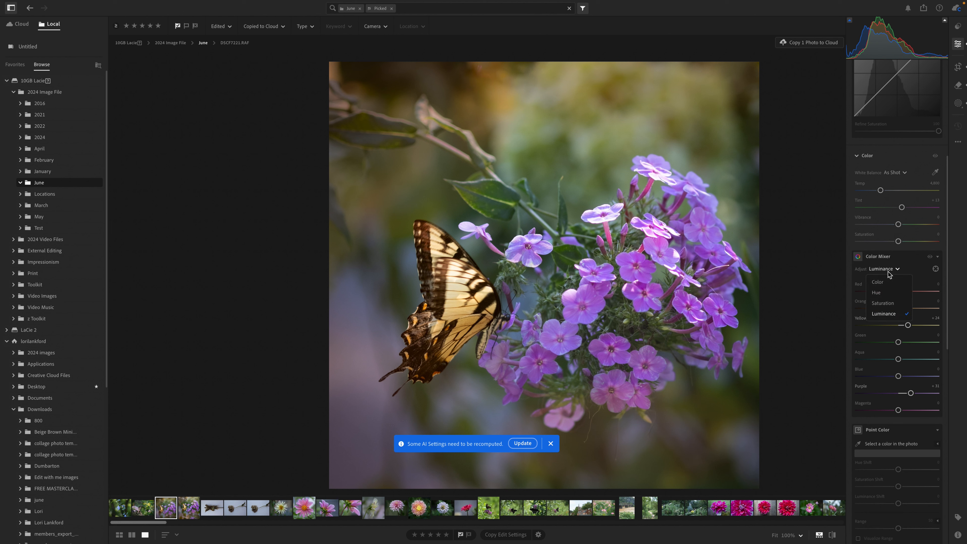
left_click(883, 303)
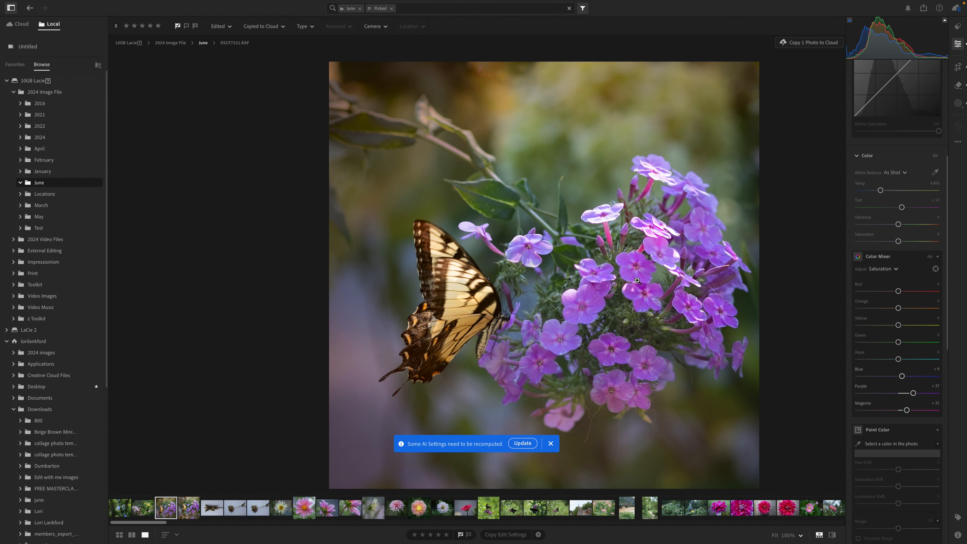
mouse_move(616, 240)
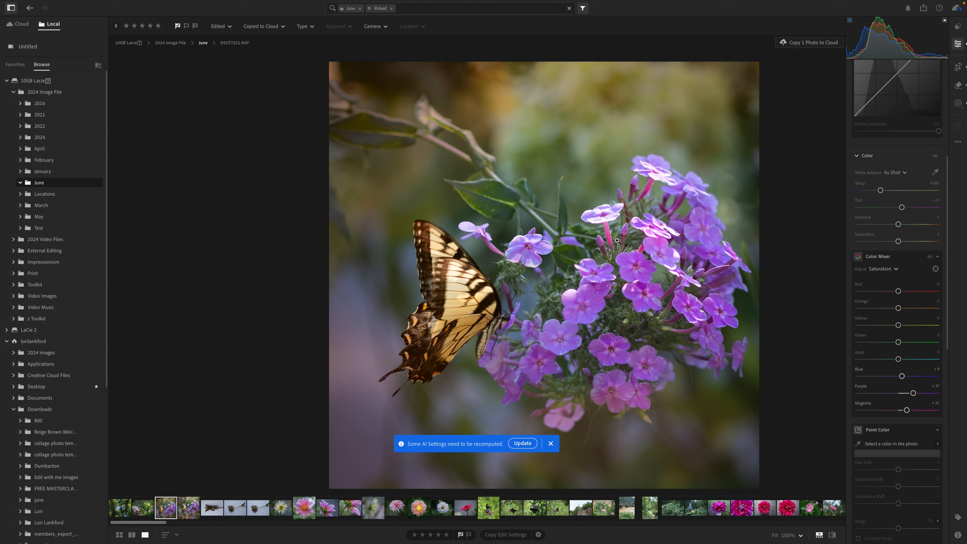
left_click(550, 443)
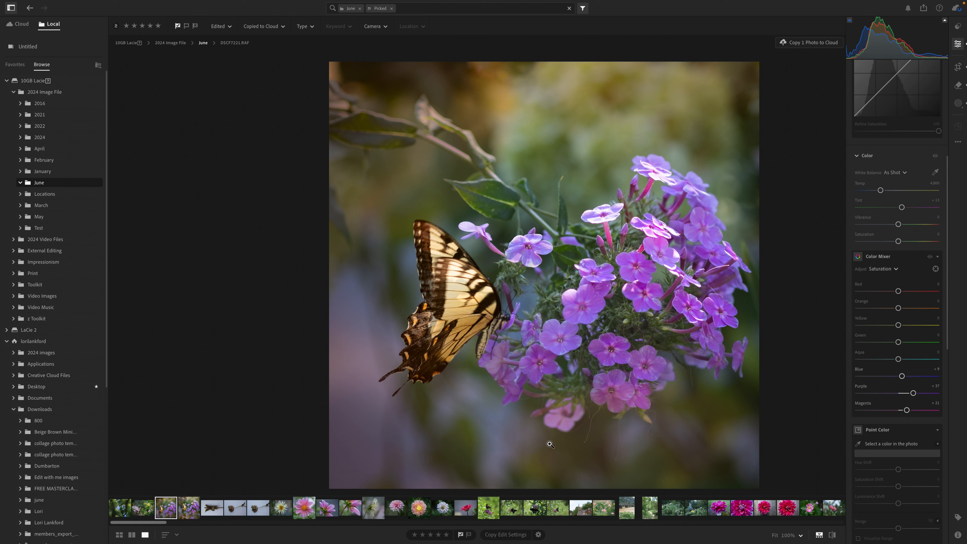
mouse_move(674, 335)
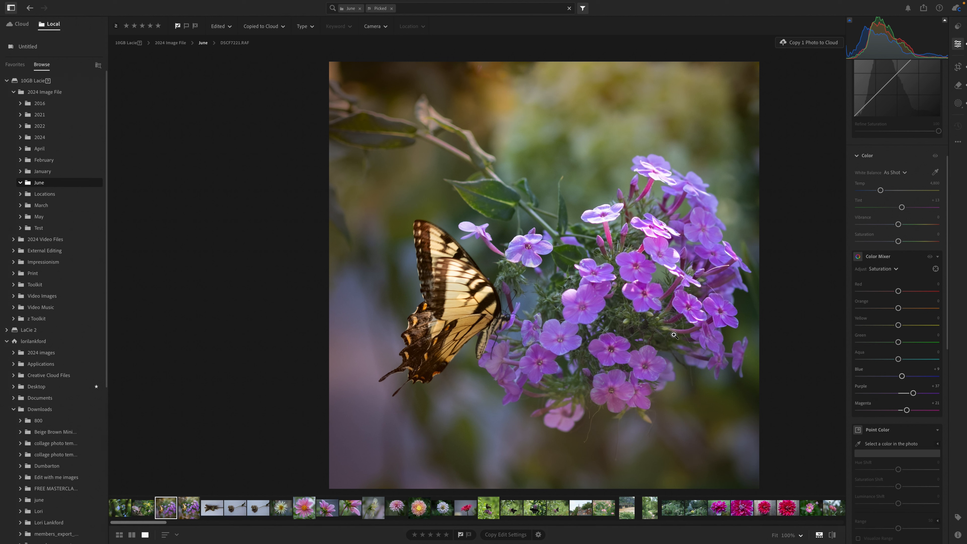
mouse_move(453, 356)
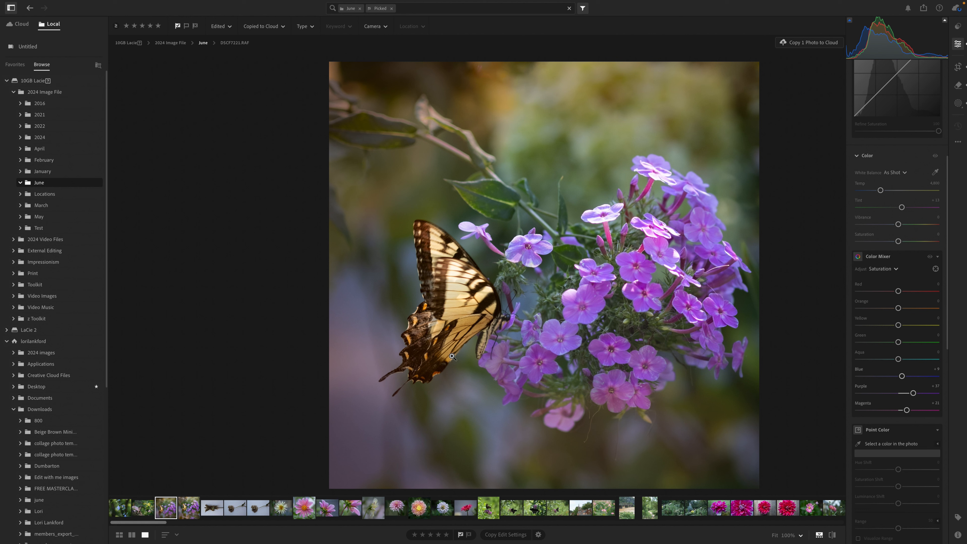
mouse_move(818, 536)
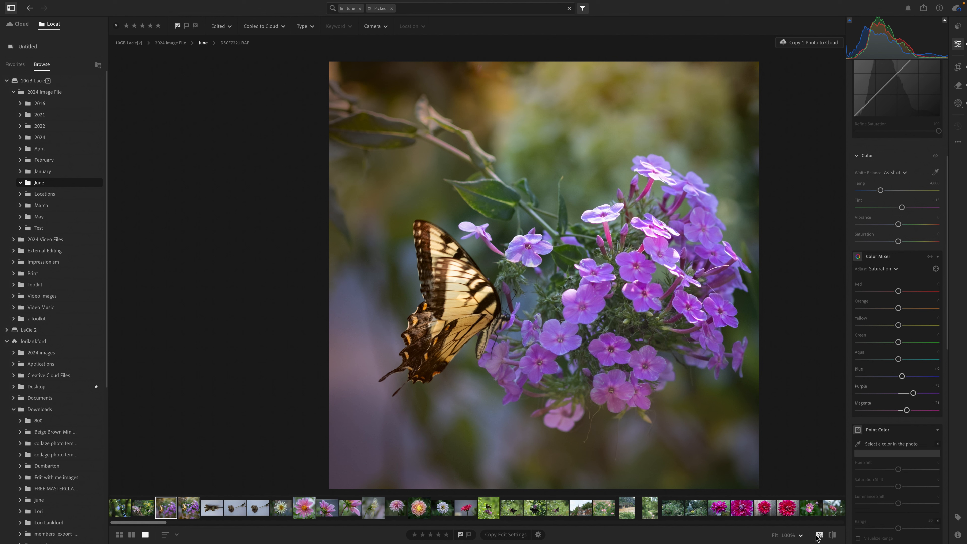
Step: Compare the edit Before/After, then select another thumbnail from the June filmstrip
left_click(832, 535)
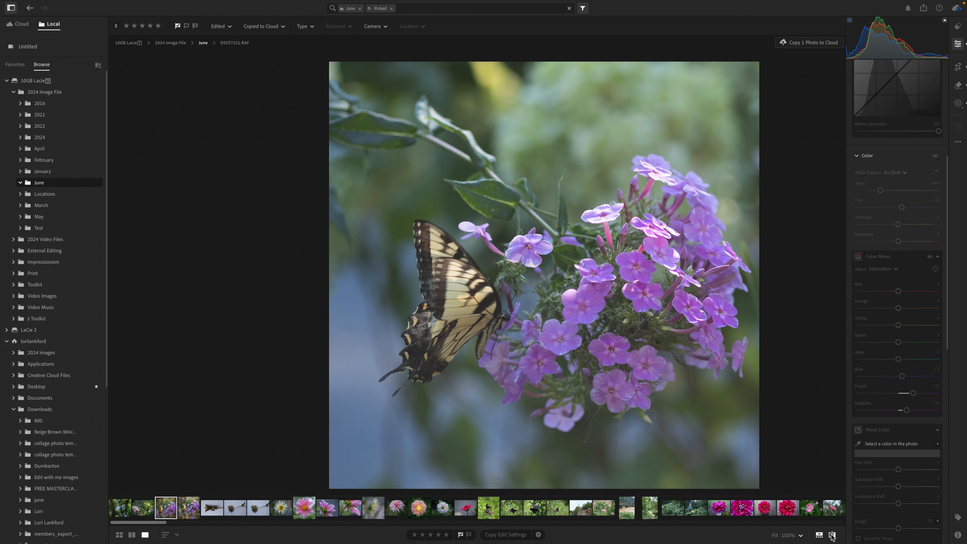
mouse_move(832, 535)
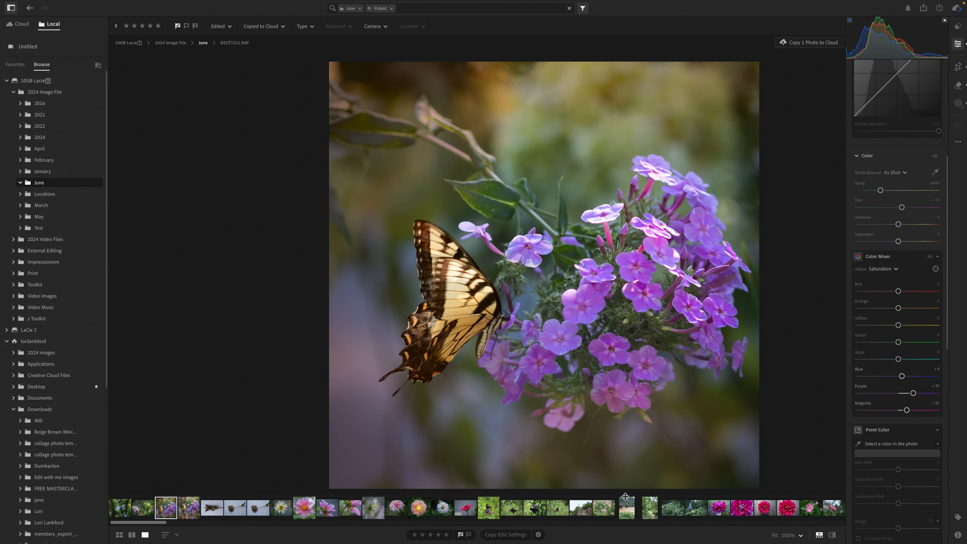
left_click(557, 508)
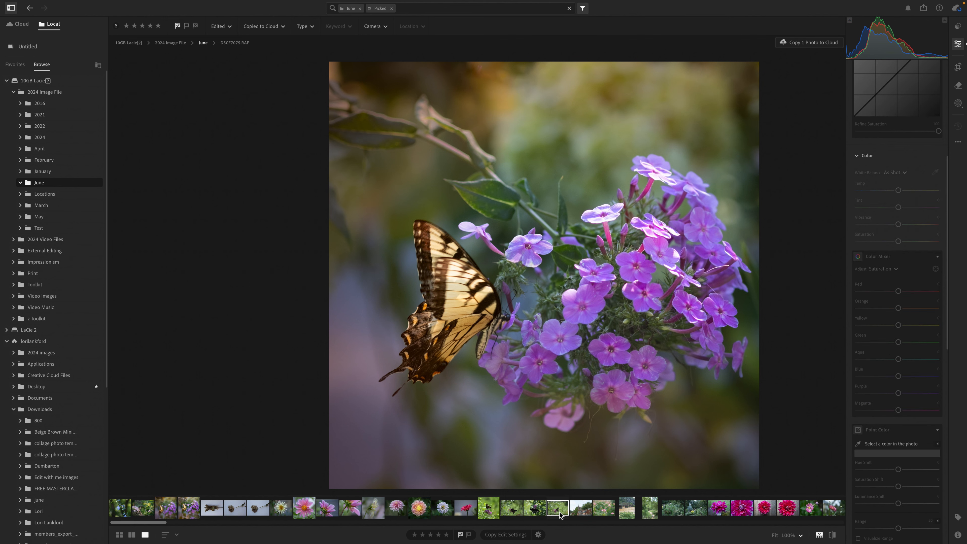
Step: Open the black swallowtail on purple buddleia photo for editing
left_click(557, 508)
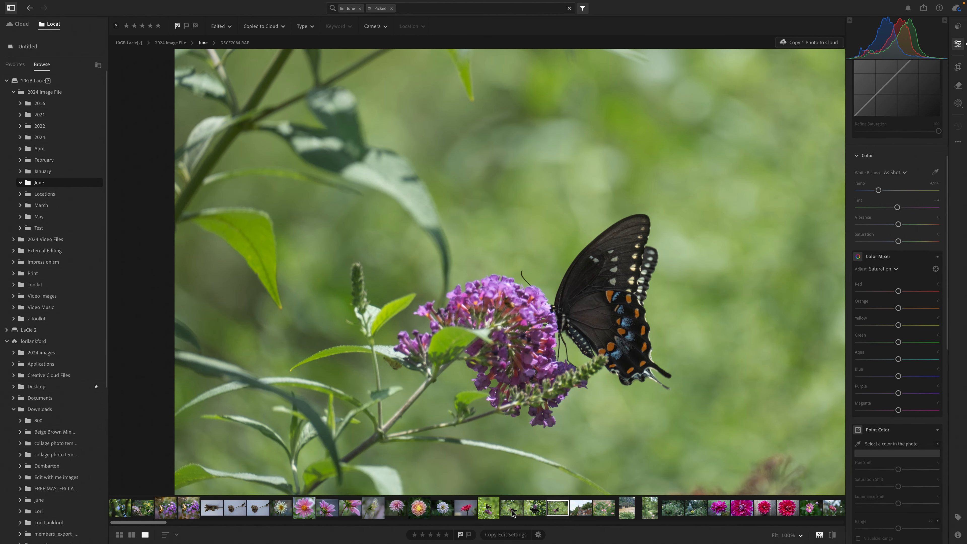
left_click(510, 508)
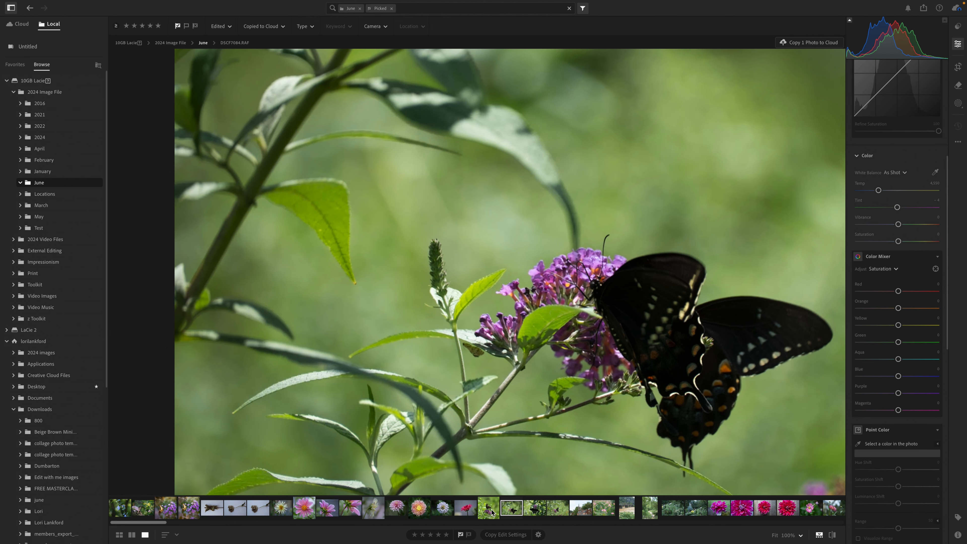
left_click(556, 507)
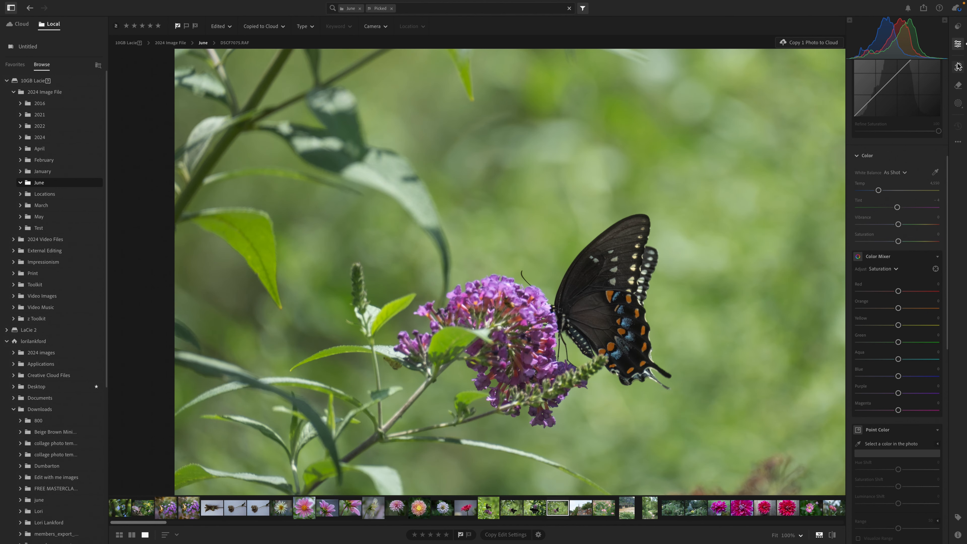
Step: Crop the swallowtail photo to a 1 x 1 square aspect ratio
left_click(958, 67)
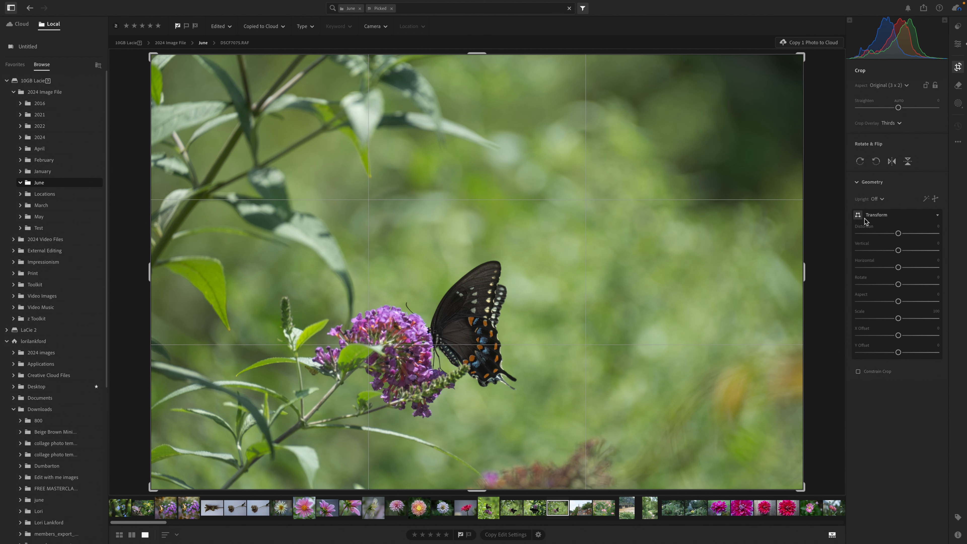
left_click(883, 85)
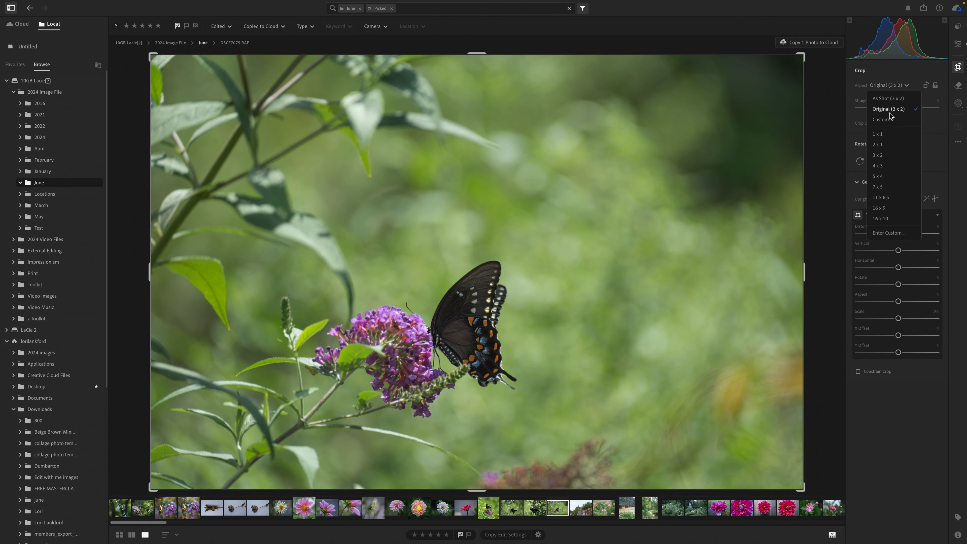
left_click(877, 134)
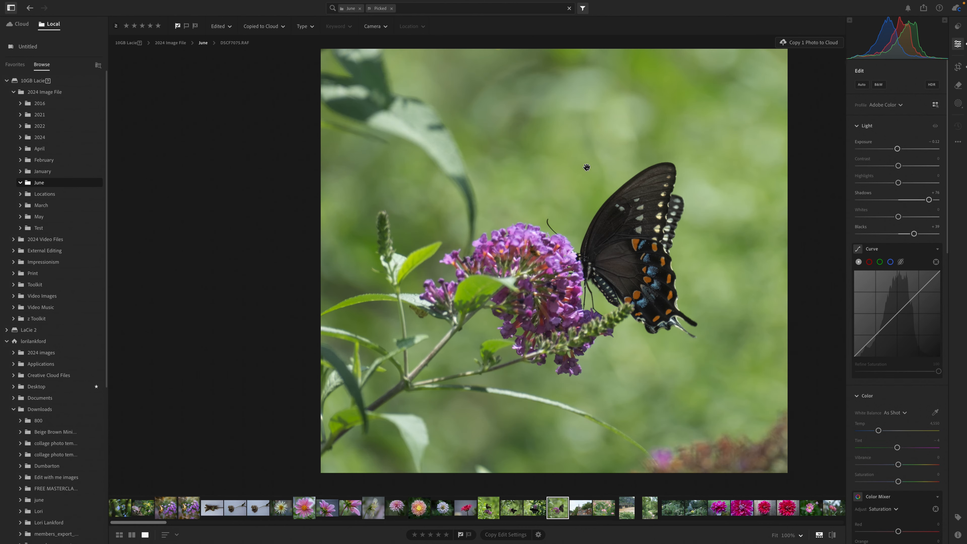
mouse_move(558, 126)
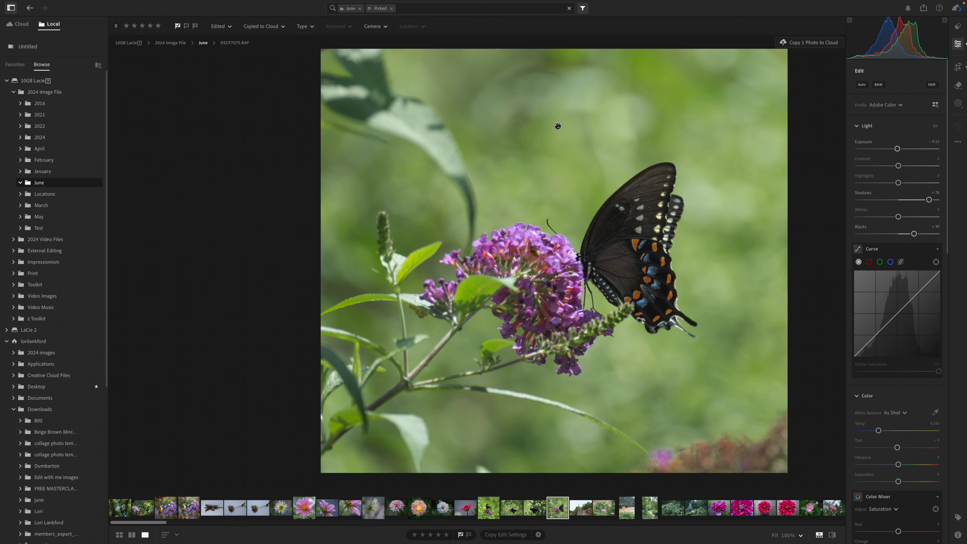
mouse_move(451, 206)
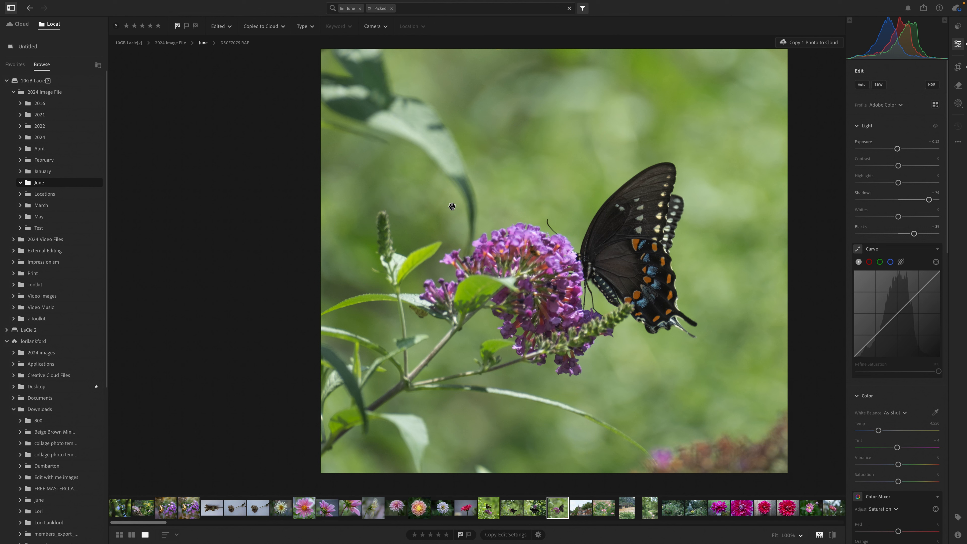
mouse_move(843, 301)
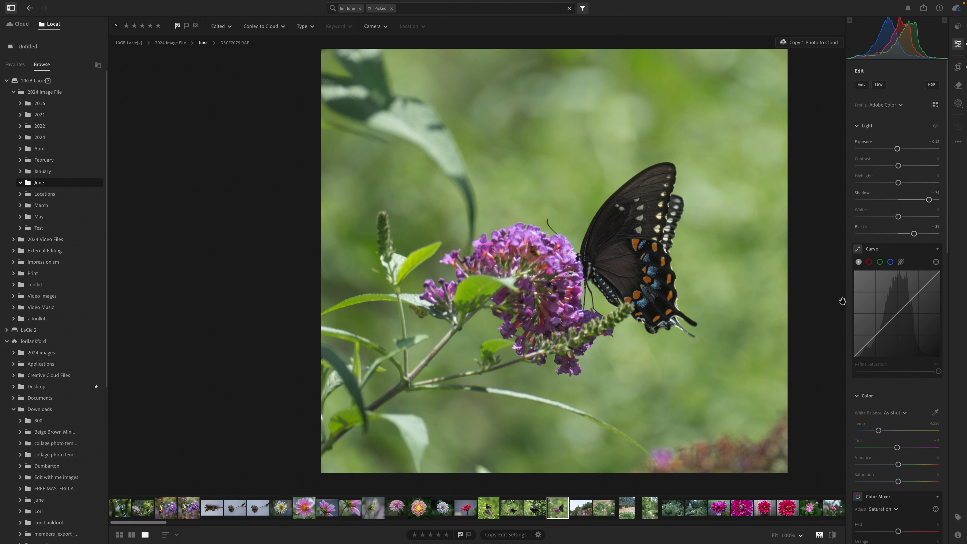
mouse_move(650, 273)
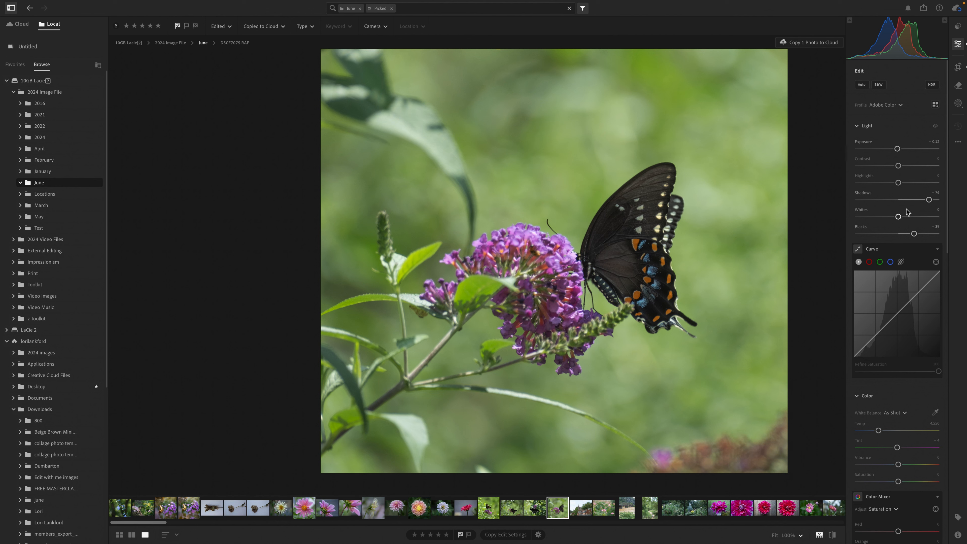
Step: Box-select the butterfly as an object mask and raise its Exposure, Shadows, Texture and Dehaze
left_click(958, 102)
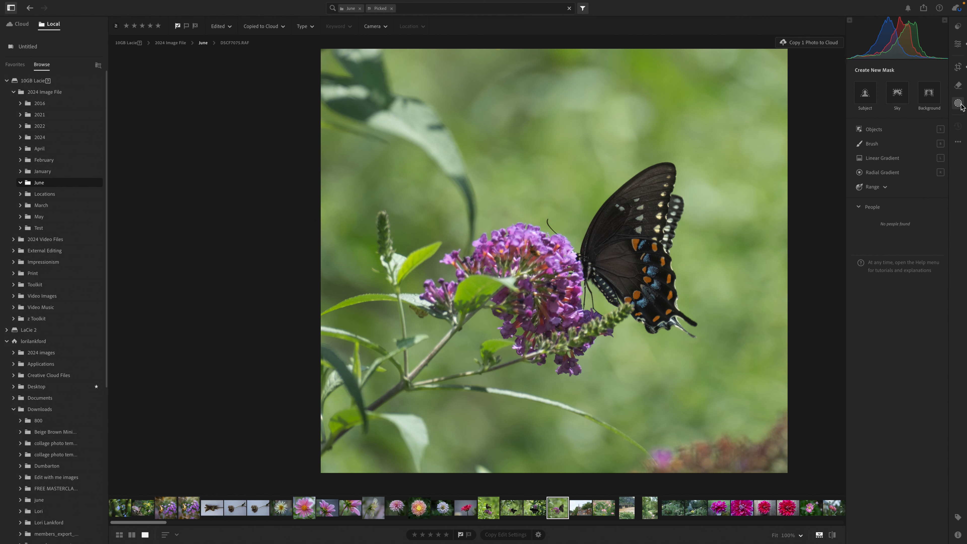
left_click(873, 129)
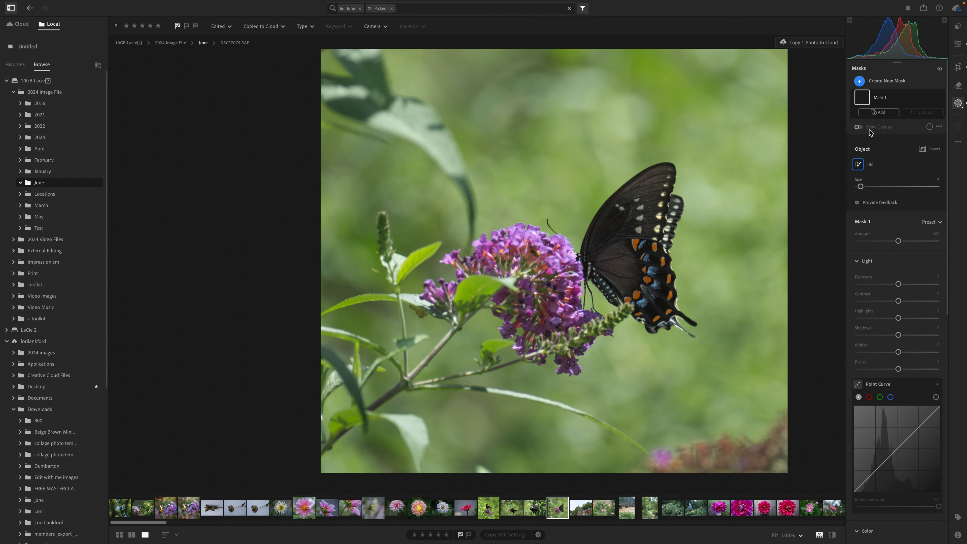
left_click(864, 112)
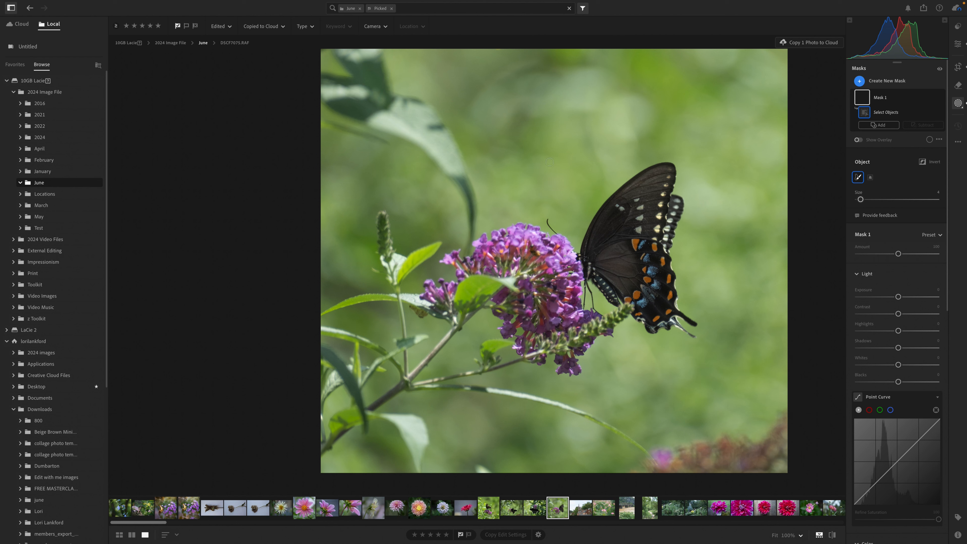
left_click(871, 177)
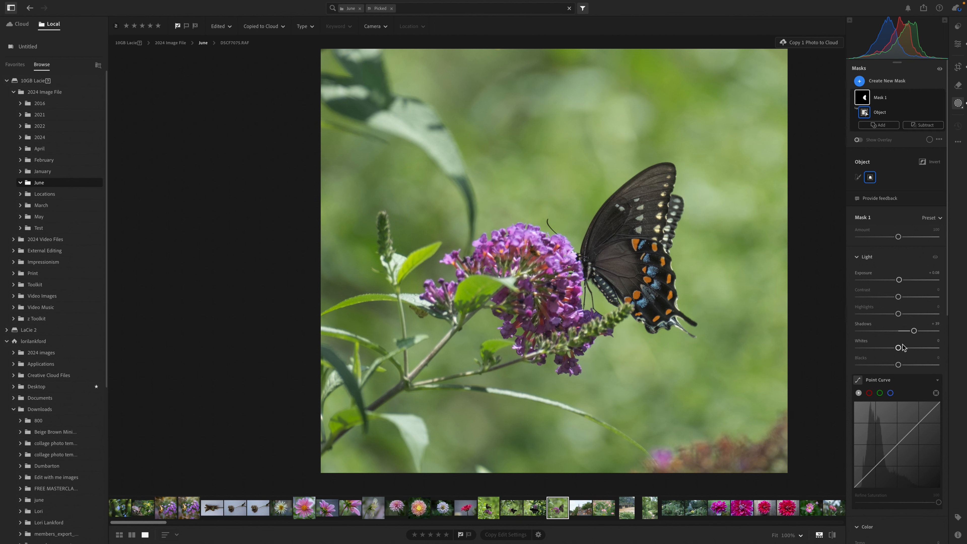
scroll("down", 3)
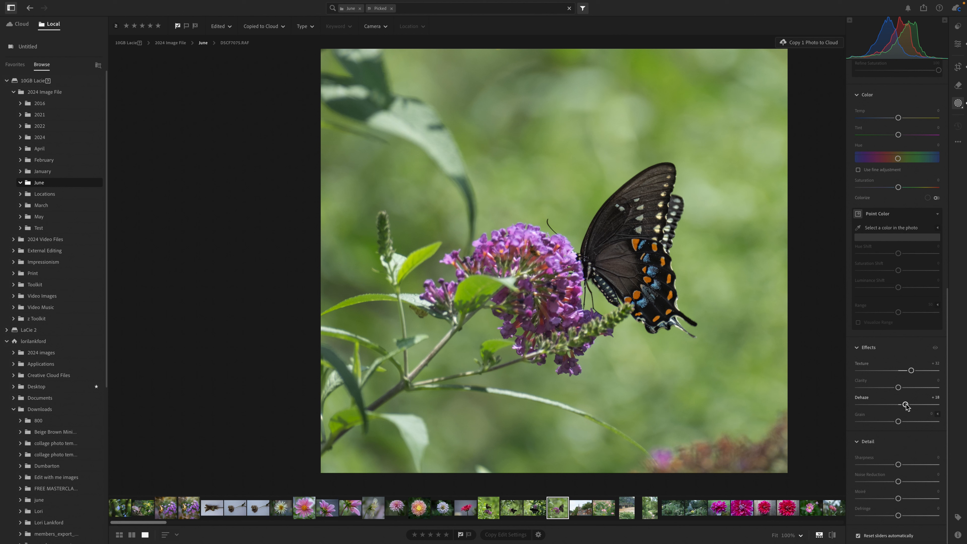
mouse_move(907, 383)
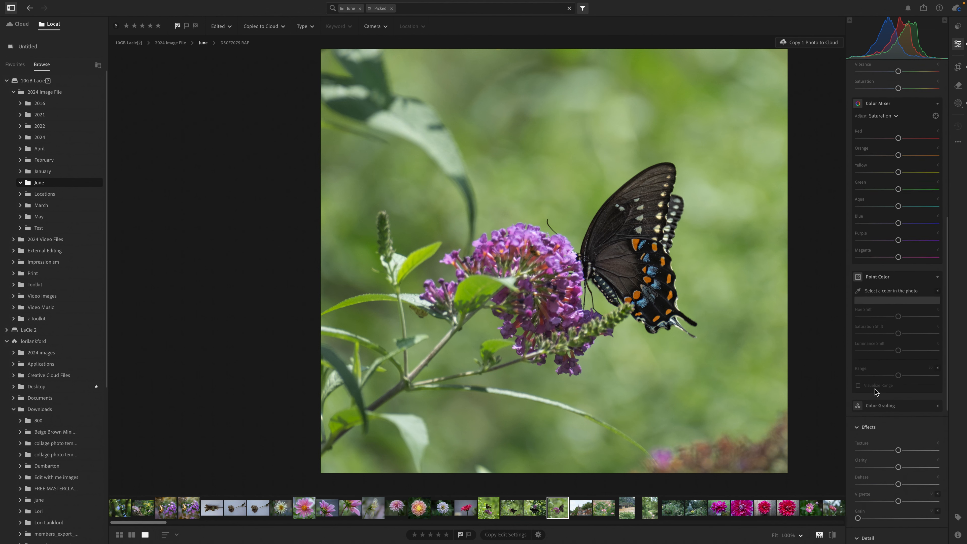
scroll("down", 3)
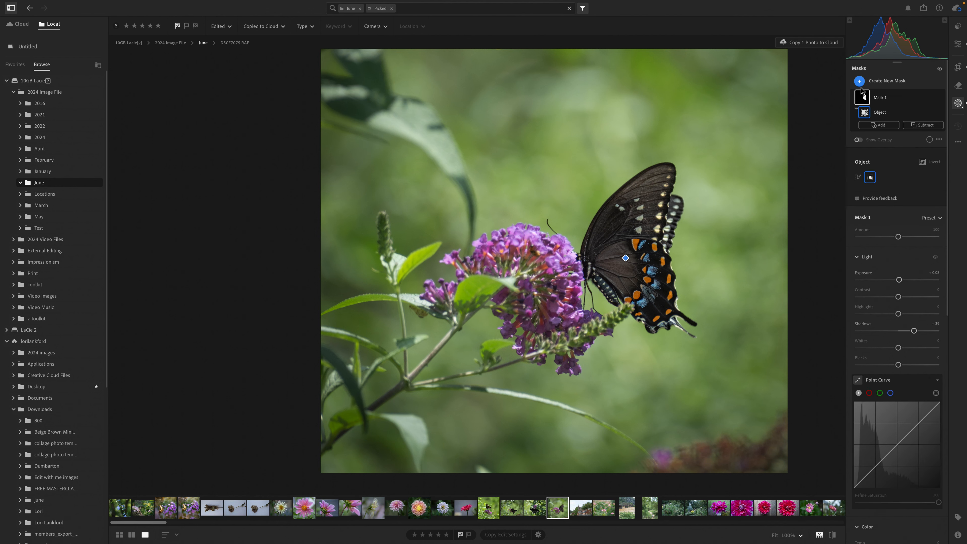
Step: Add a linear gradient mask lowering Exposure and Highlights and raising Temp, then close masking
left_click(885, 81)
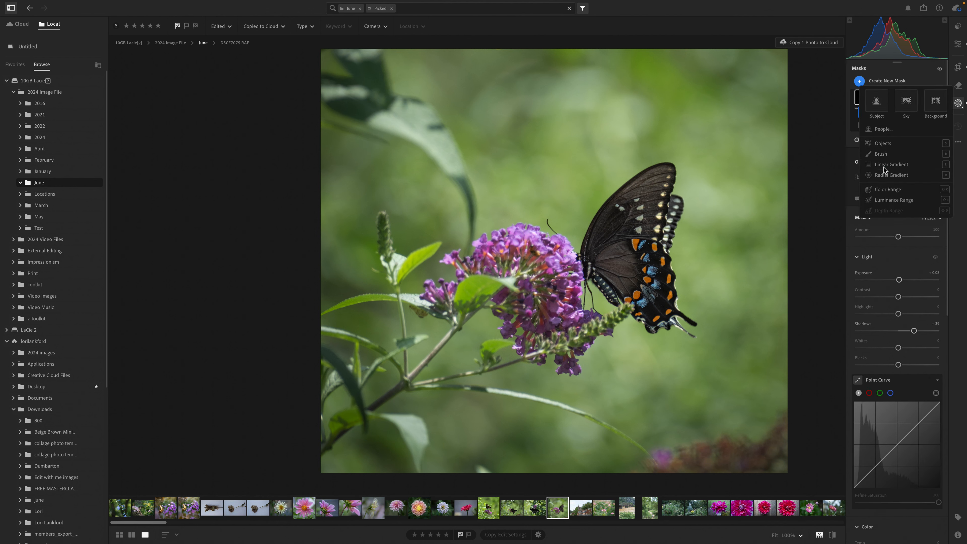
left_click(890, 164)
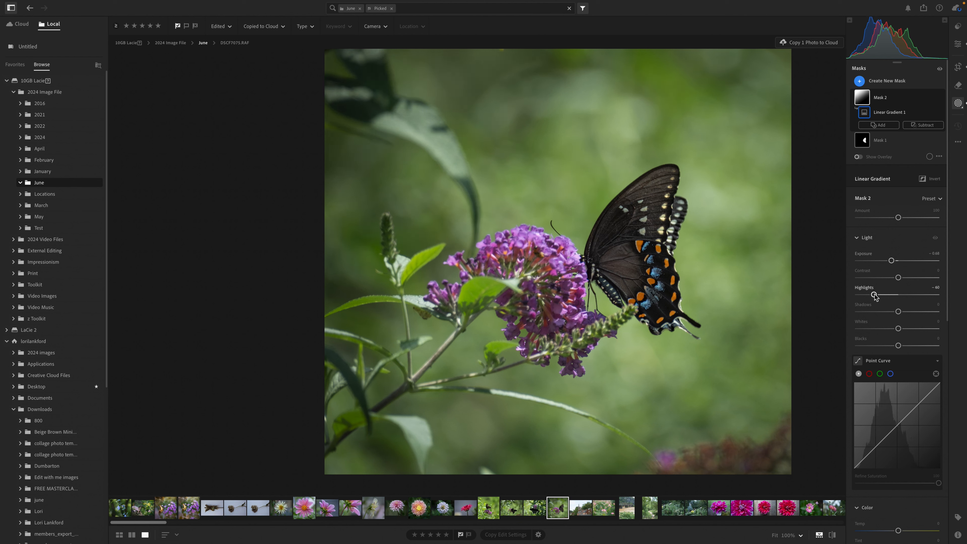
scroll("down", 3)
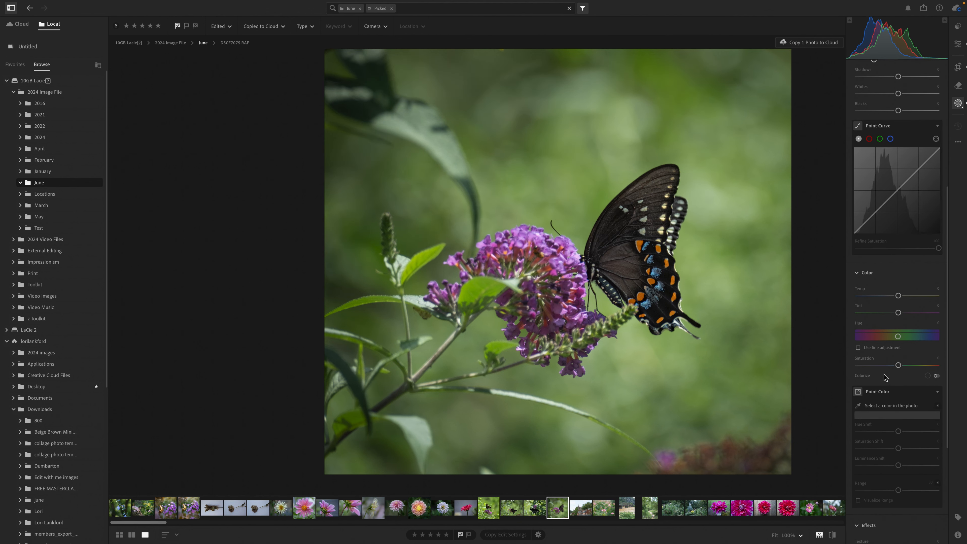
scroll("down", 3)
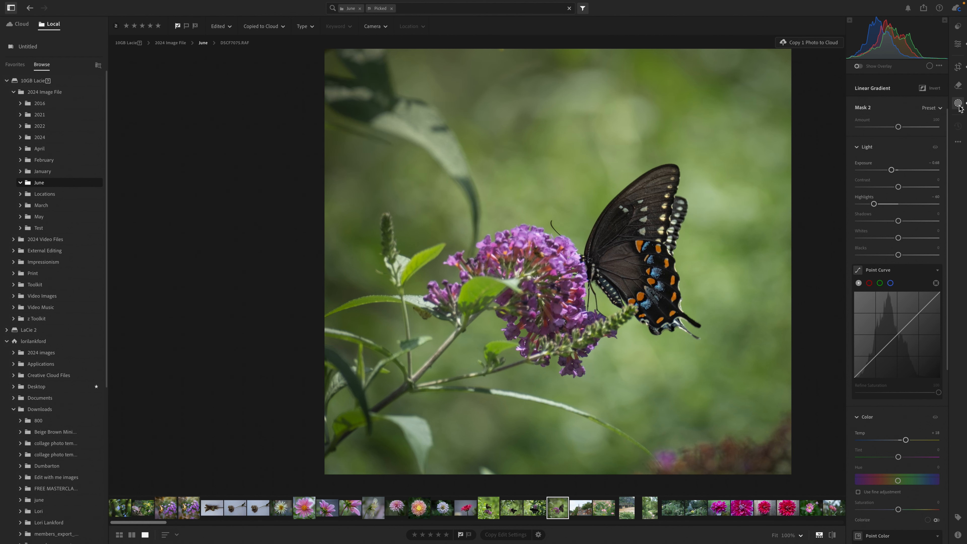
left_click(958, 102)
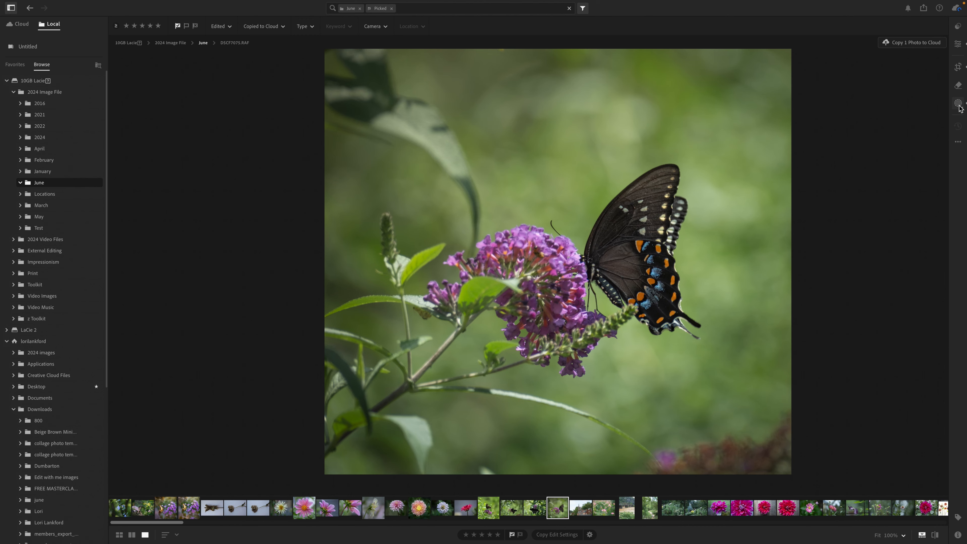
Step: Add a radial gradient mask around the butterfly and flower with raised Temp
left_click(958, 102)
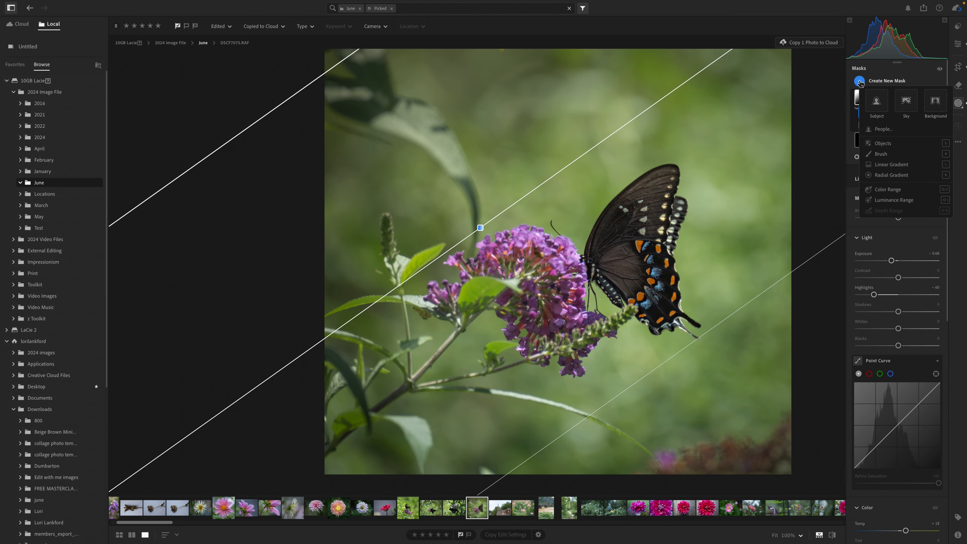
left_click(891, 175)
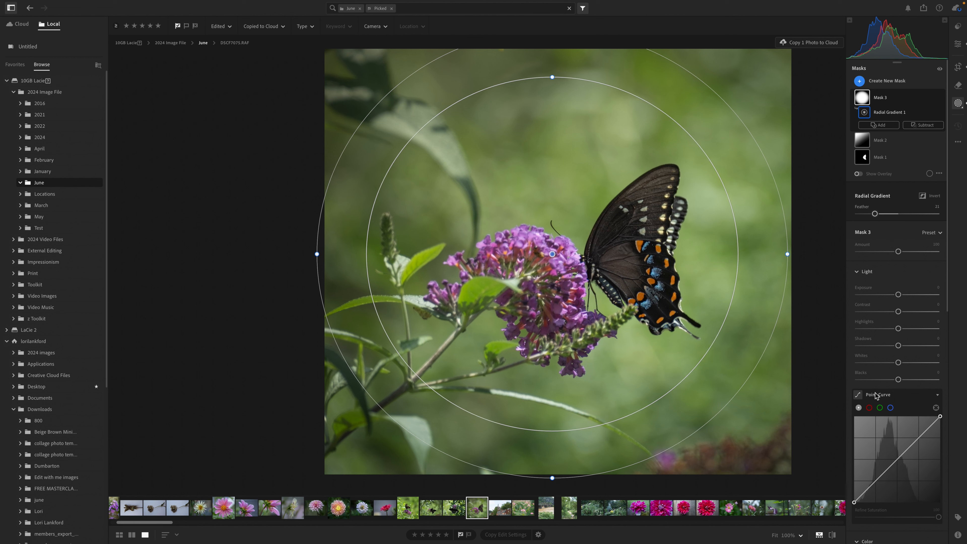
scroll("down", 3)
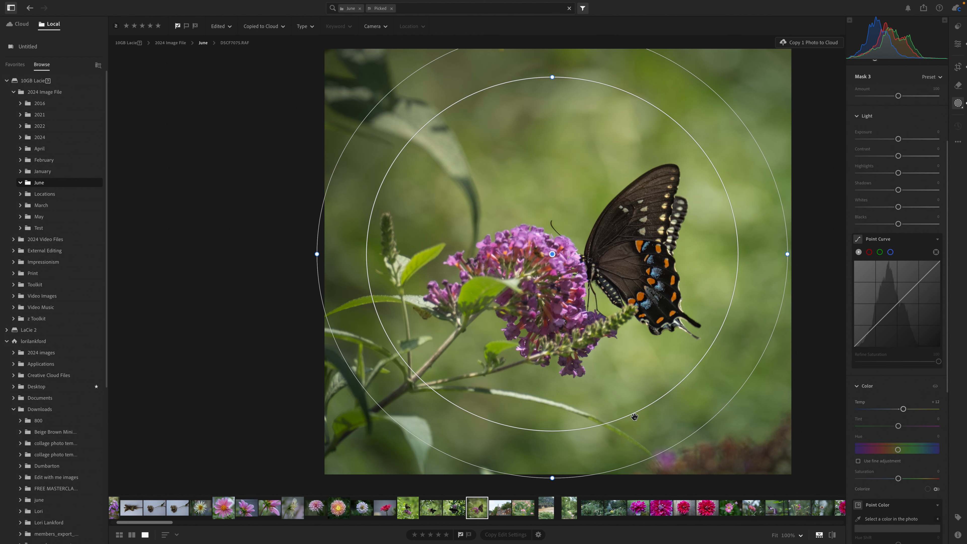
mouse_move(468, 283)
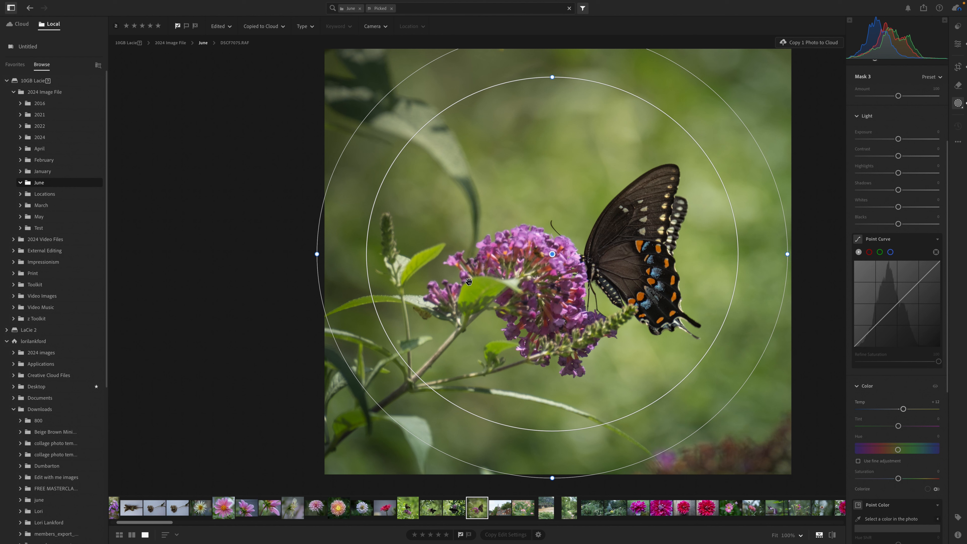
mouse_move(832, 300)
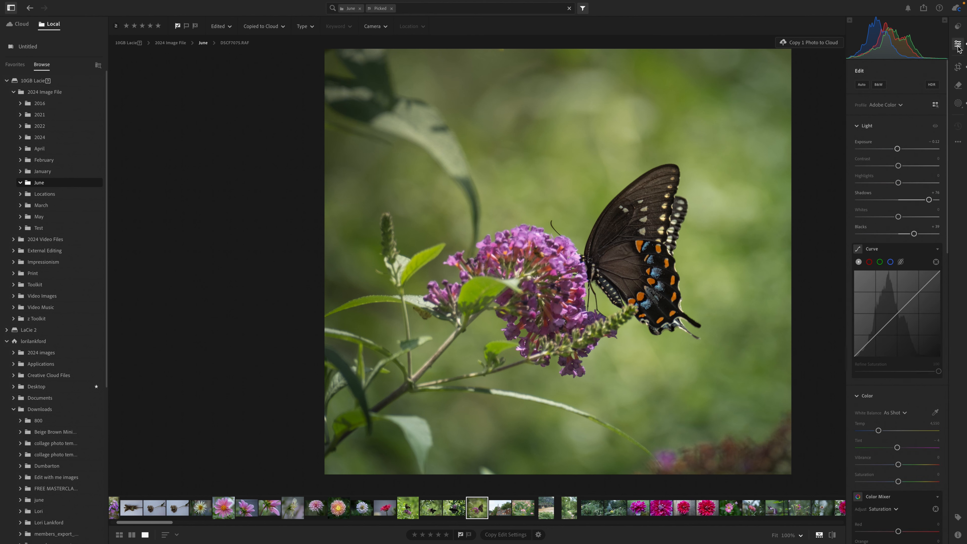
Step: Lower Red, Purple and Magenta saturation in the Color Mixer to soften the pink flower
scroll("down", 3)
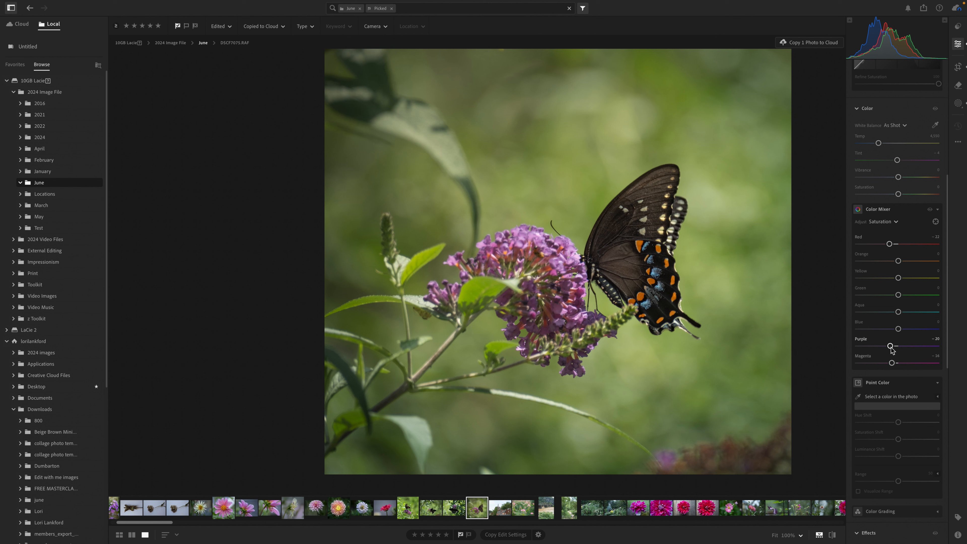
mouse_move(708, 459)
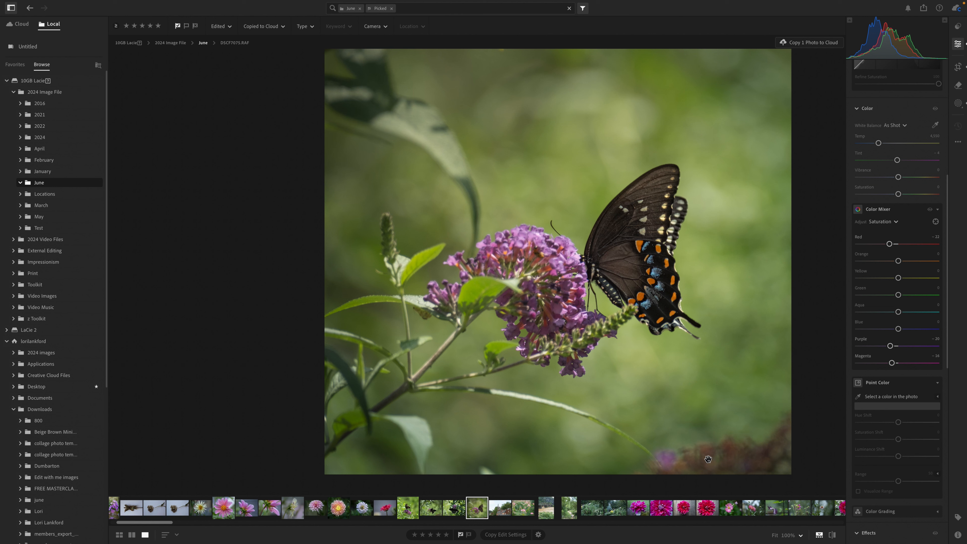
mouse_move(677, 436)
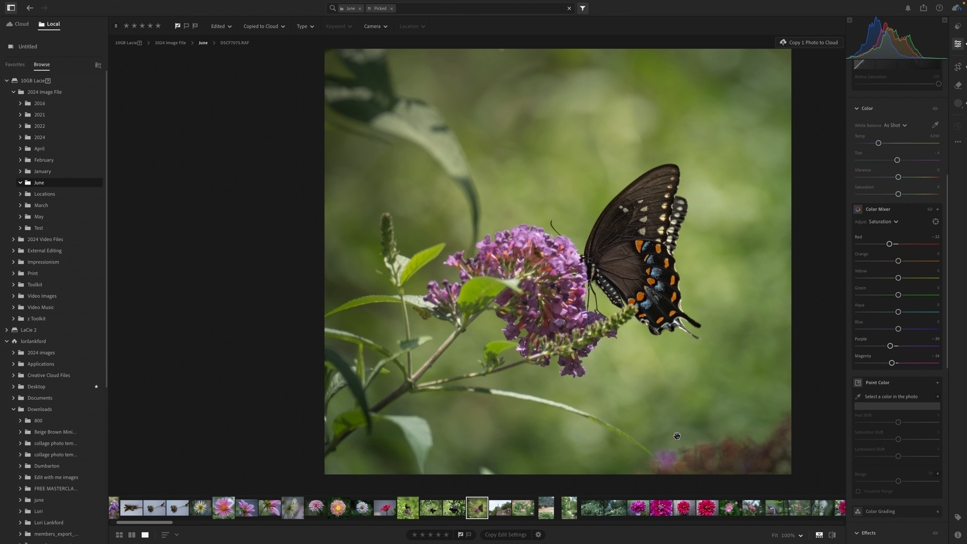
mouse_move(630, 475)
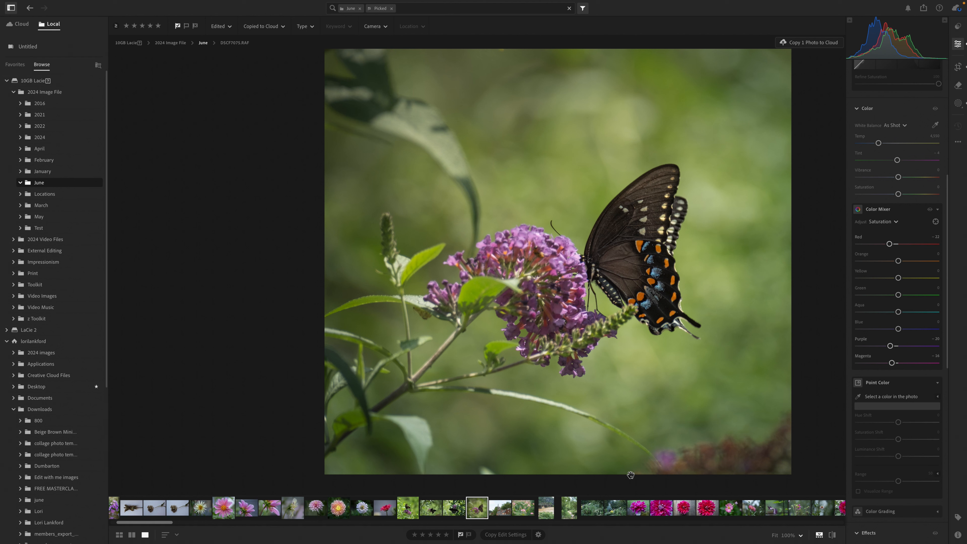
Step: Activate the Remove healing tool for cleaning up spots on the swallowtail photo
left_click(958, 86)
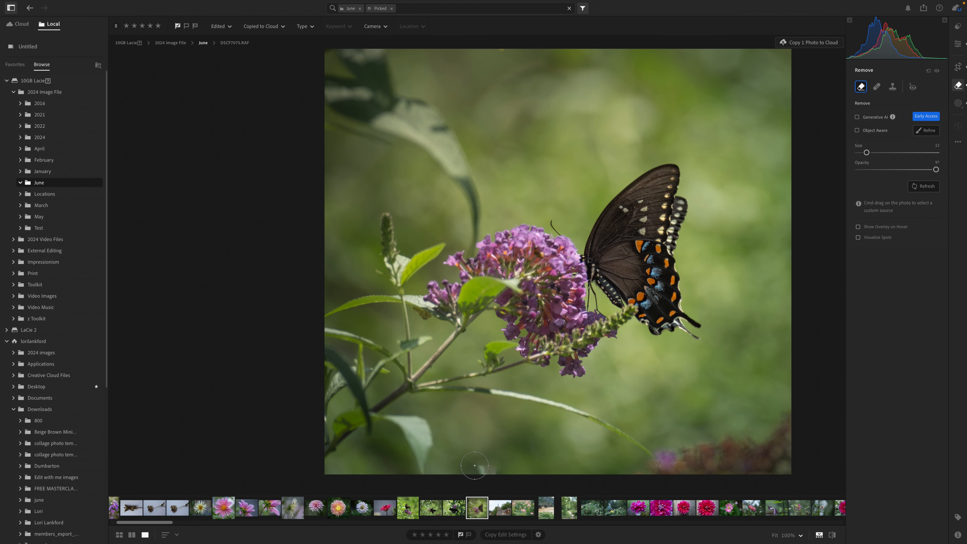
mouse_move(912, 447)
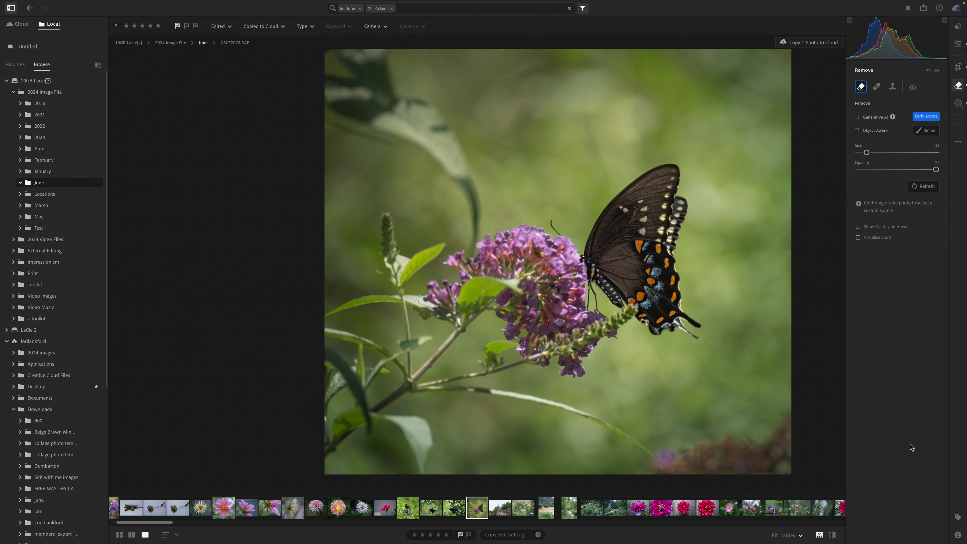